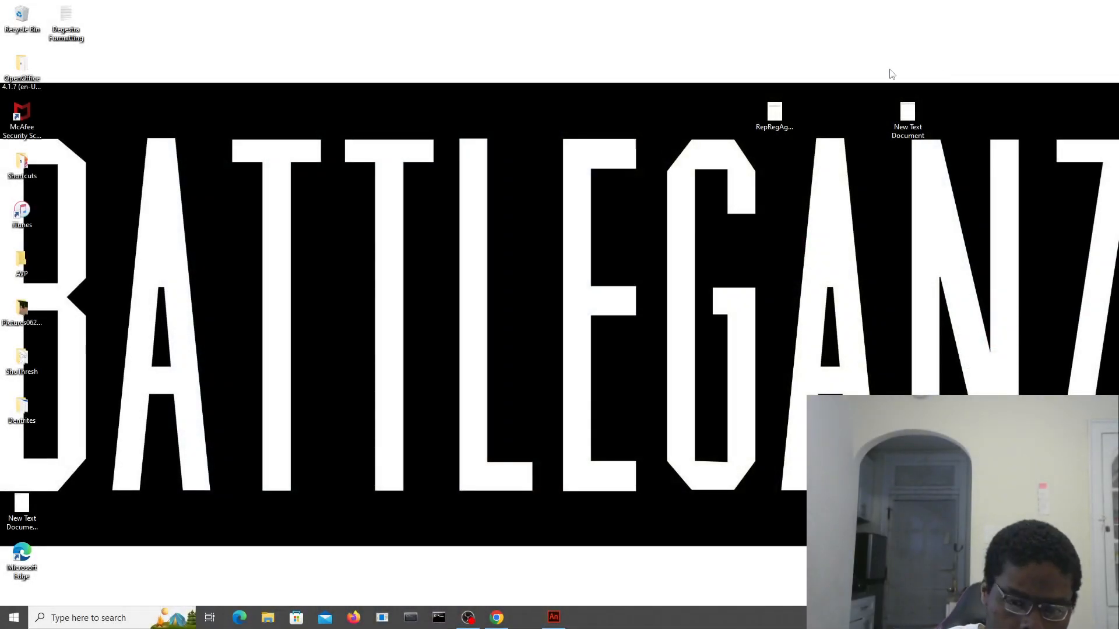
- Bring the Animate test movie forward and press the Attack button twice
left_click(553, 618)
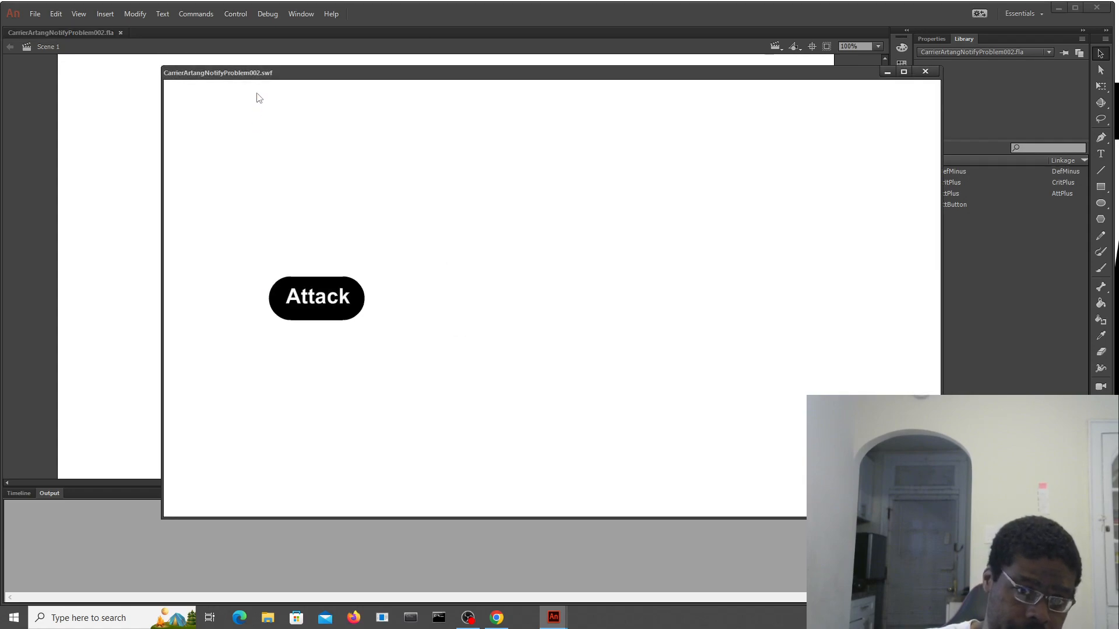
mouse_move(319, 308)
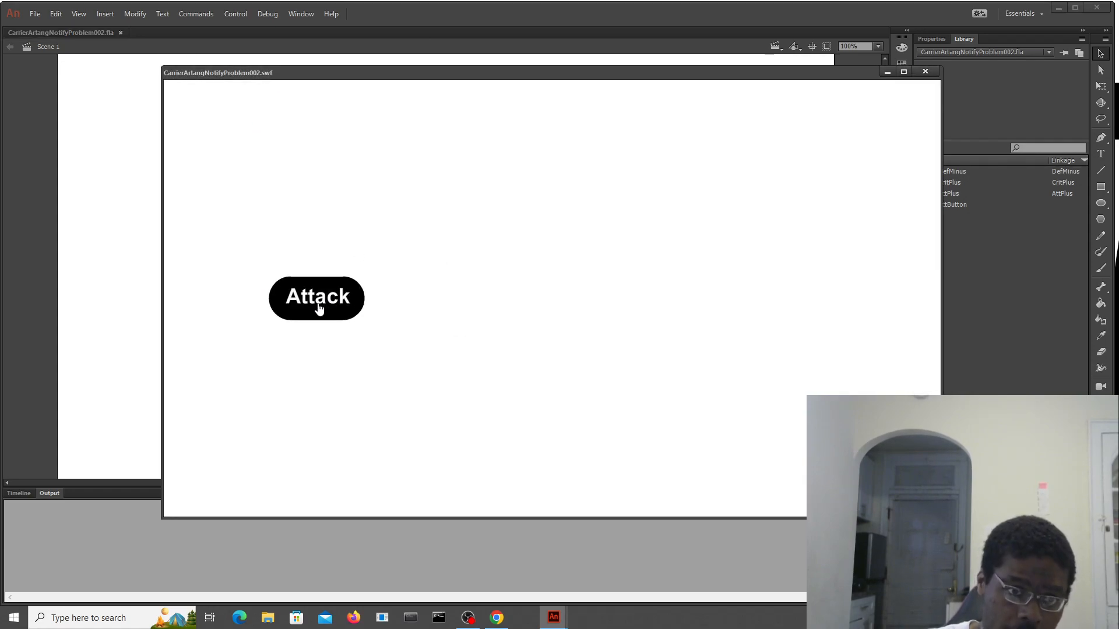
mouse_move(298, 264)
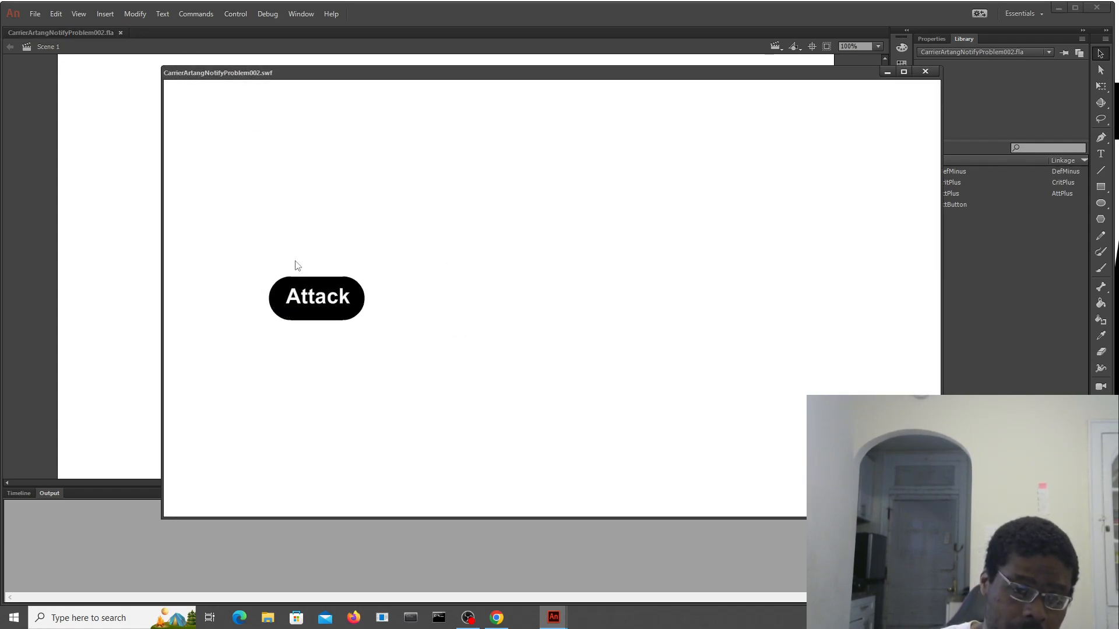
mouse_move(240, 266)
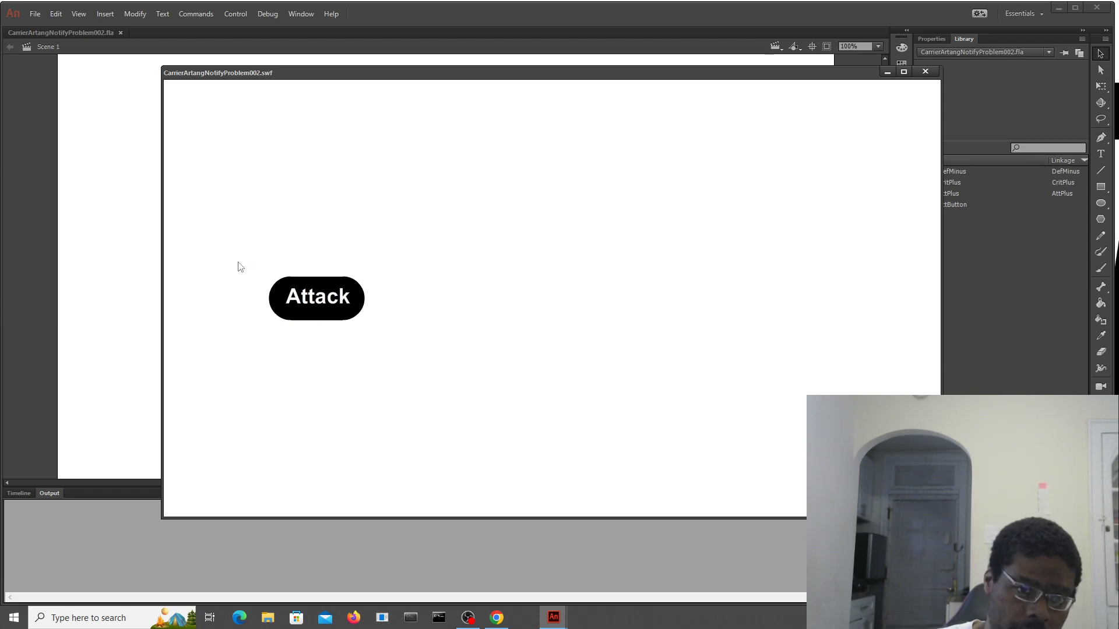
mouse_move(296, 239)
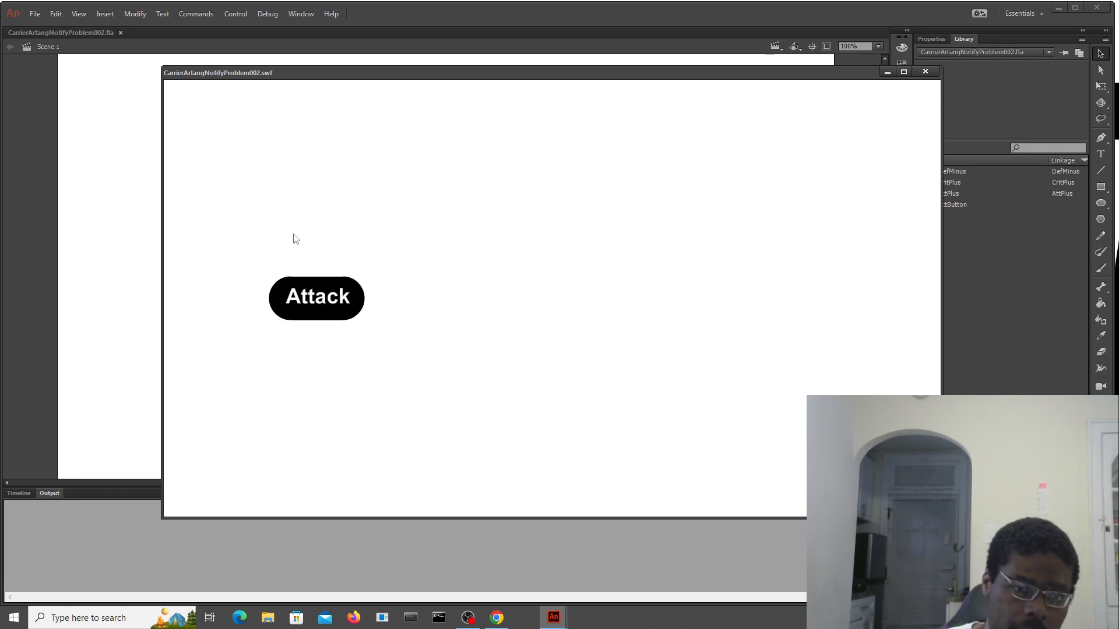
mouse_move(231, 249)
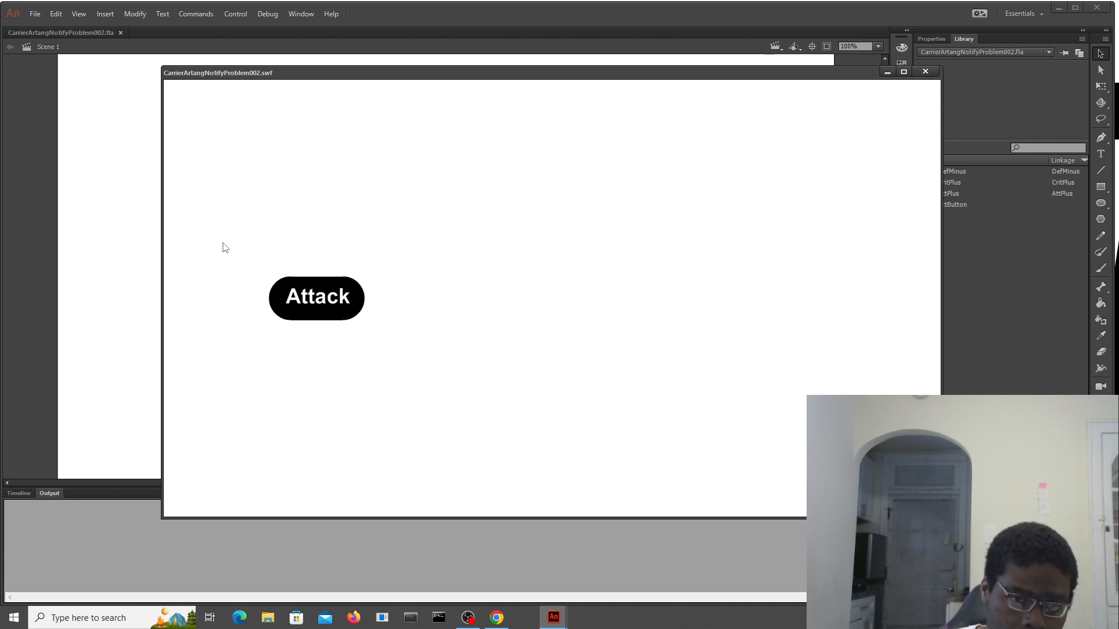
mouse_move(261, 273)
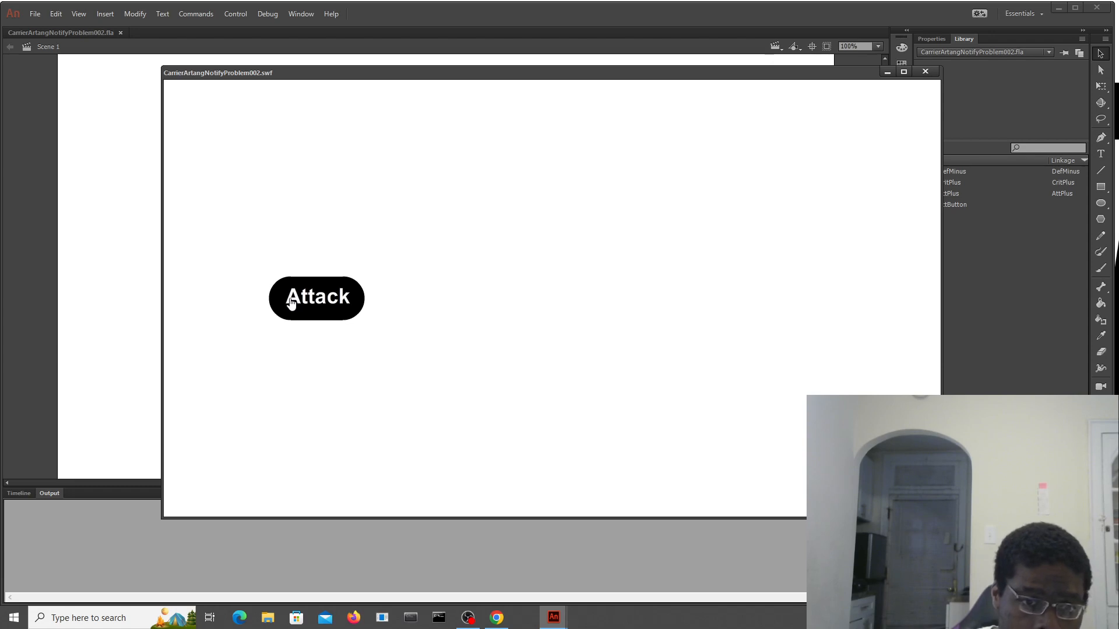
mouse_move(300, 302)
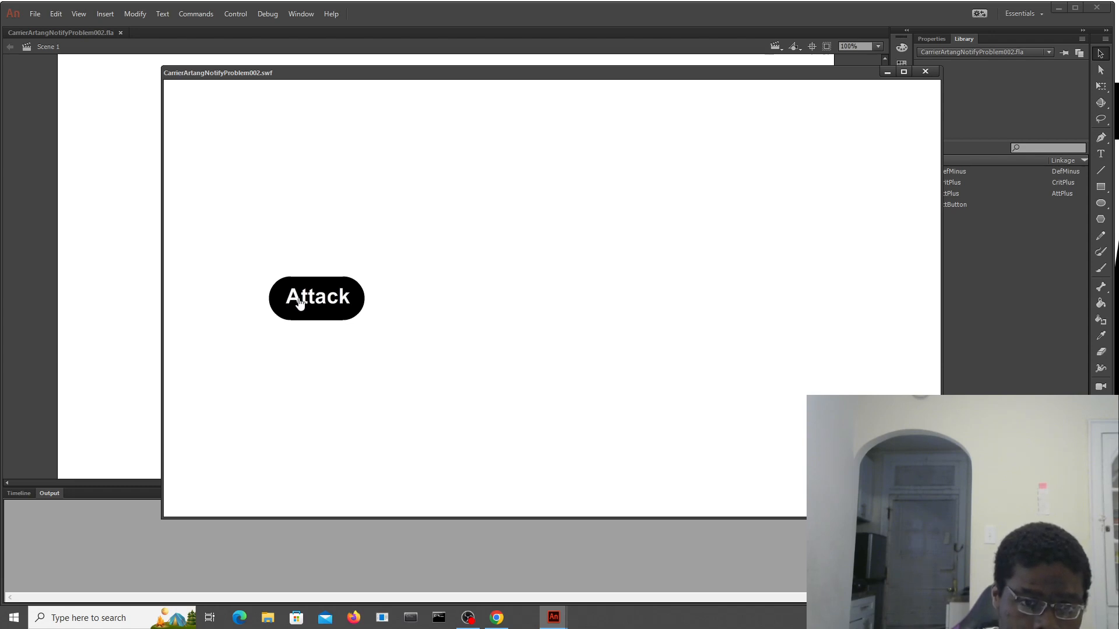
left_click(316, 298)
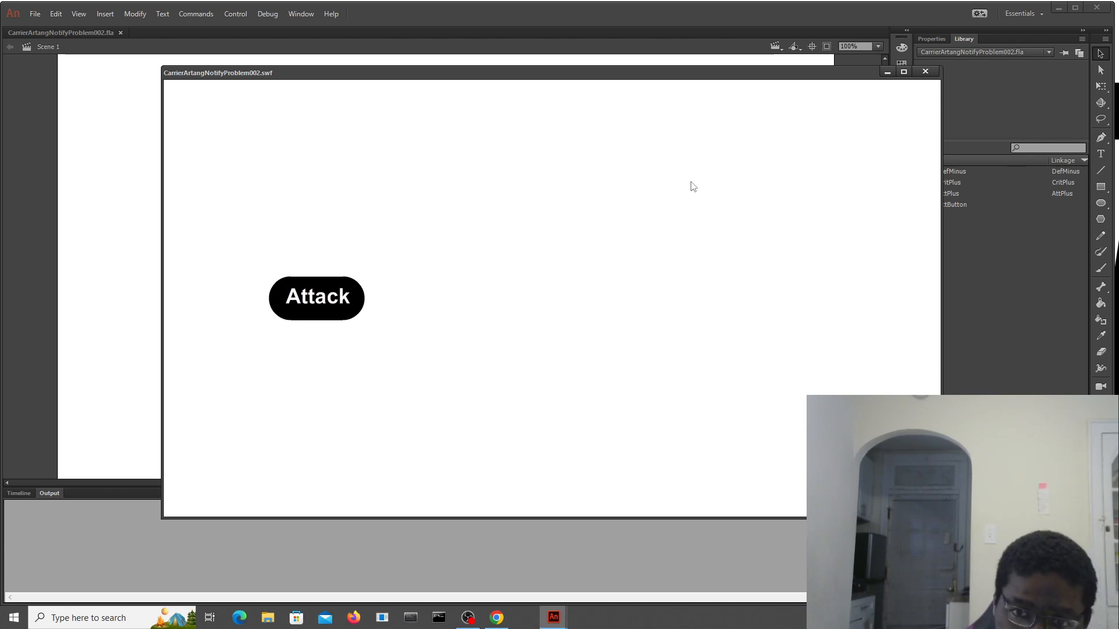
mouse_move(587, 171)
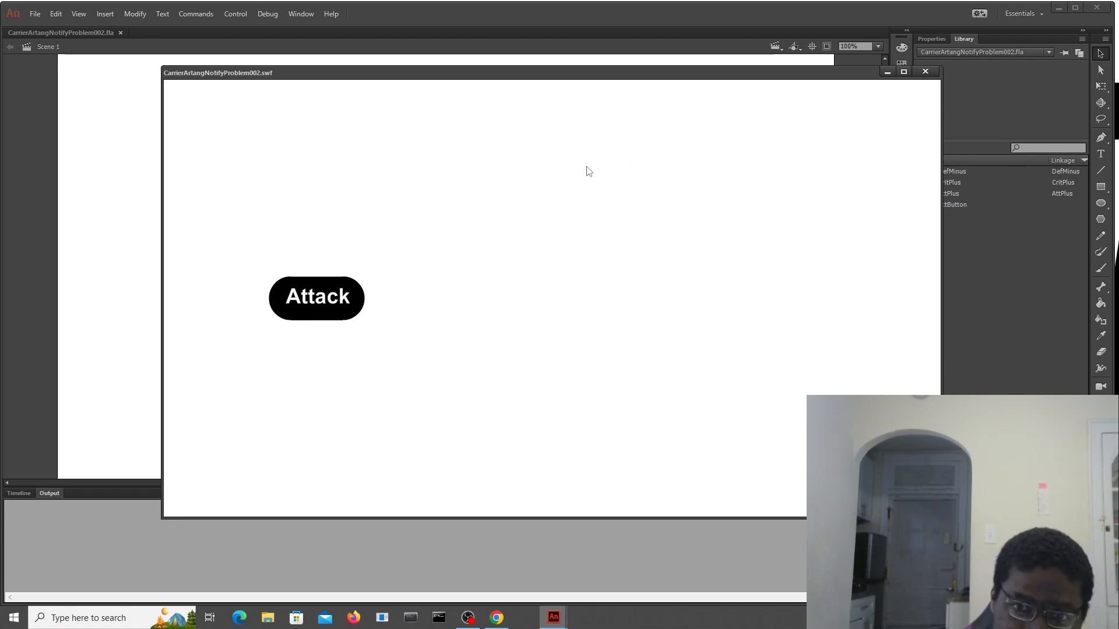
mouse_move(336, 296)
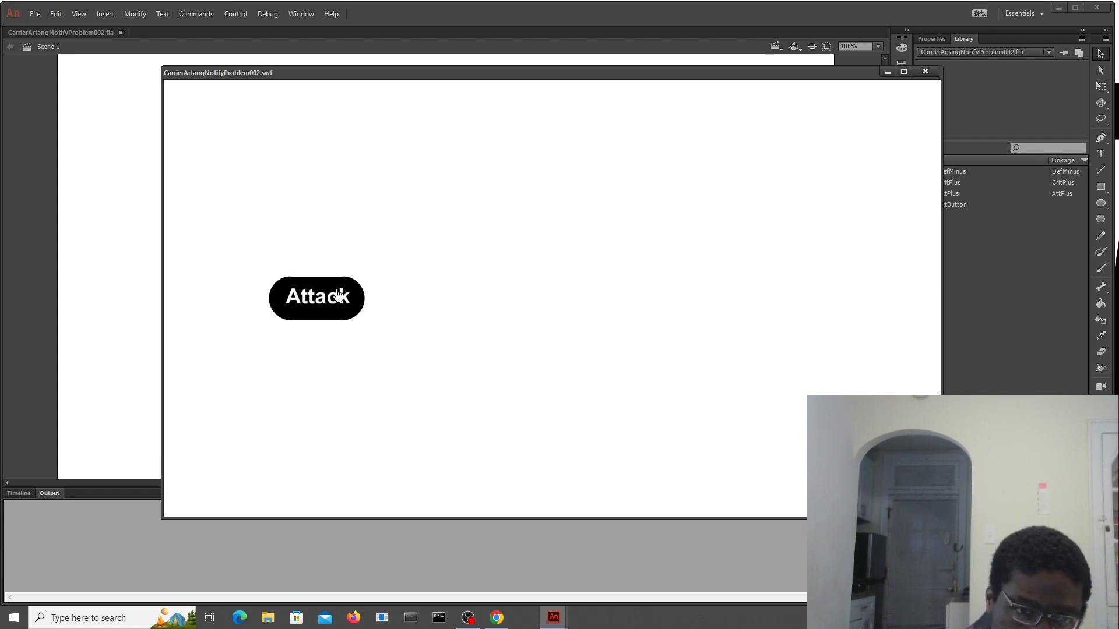
mouse_move(357, 313)
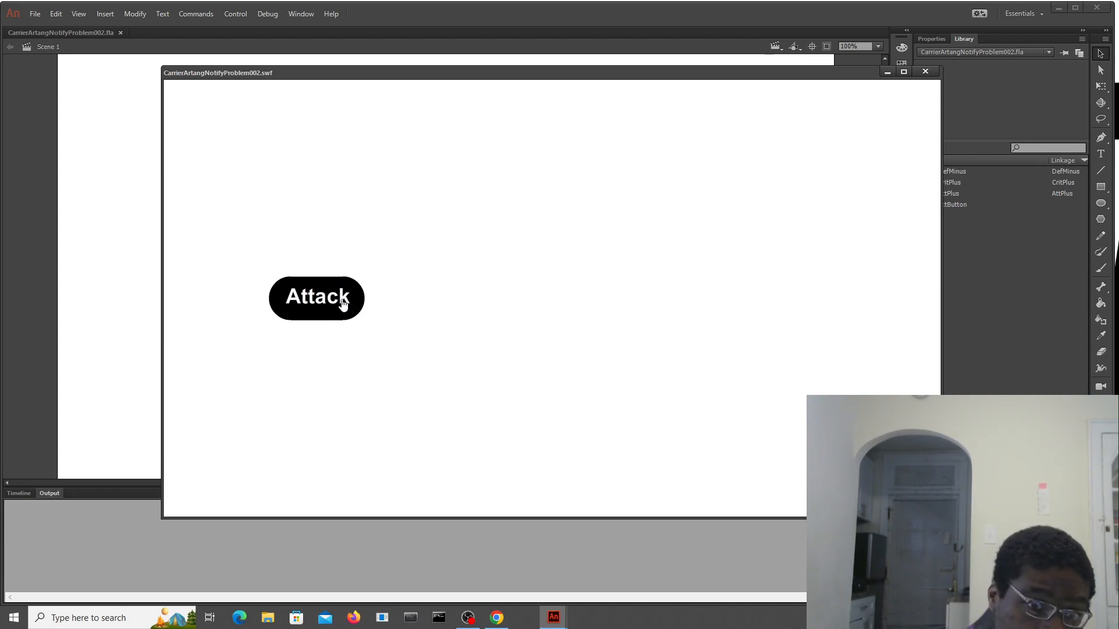
left_click(315, 296)
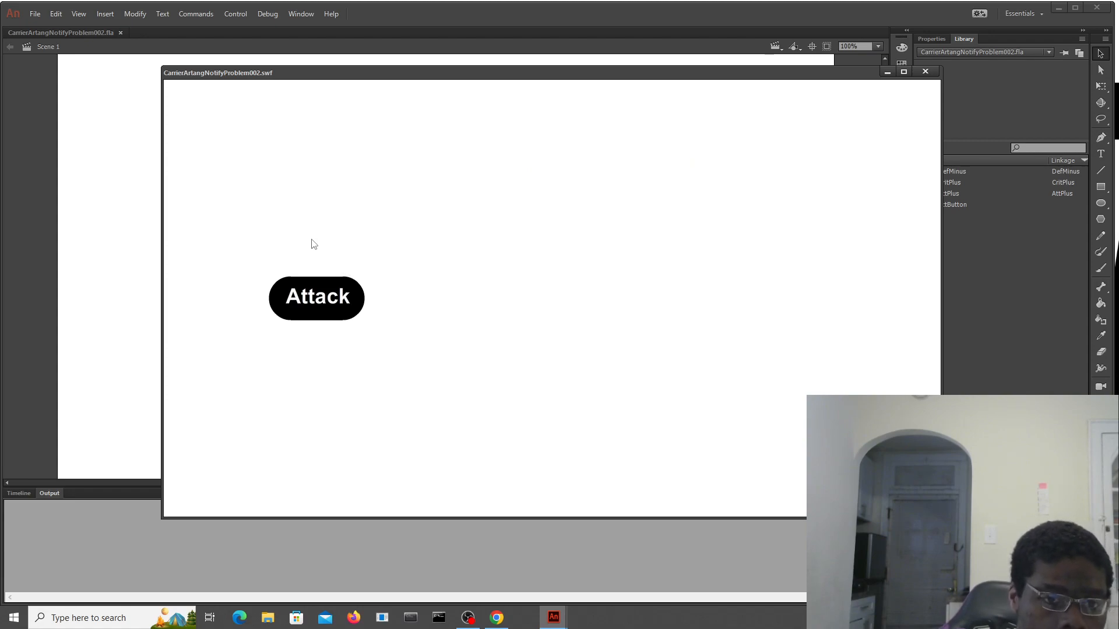
mouse_move(884, 136)
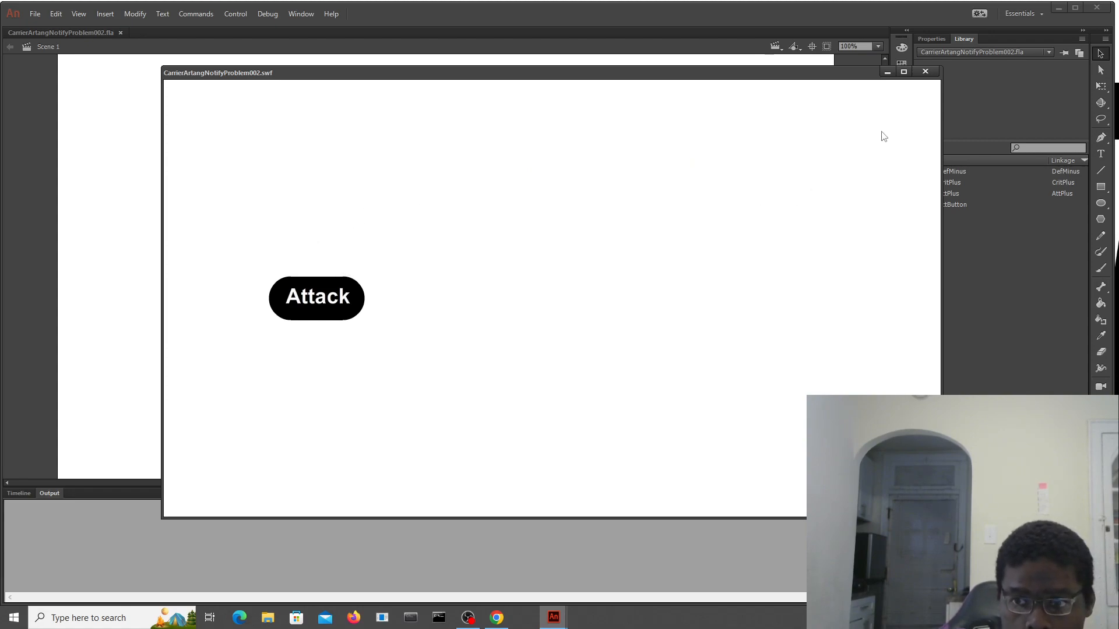
- Close the test movie and preview the CritPlus, AttPlus and DefMinus library symbols
left_click(925, 71)
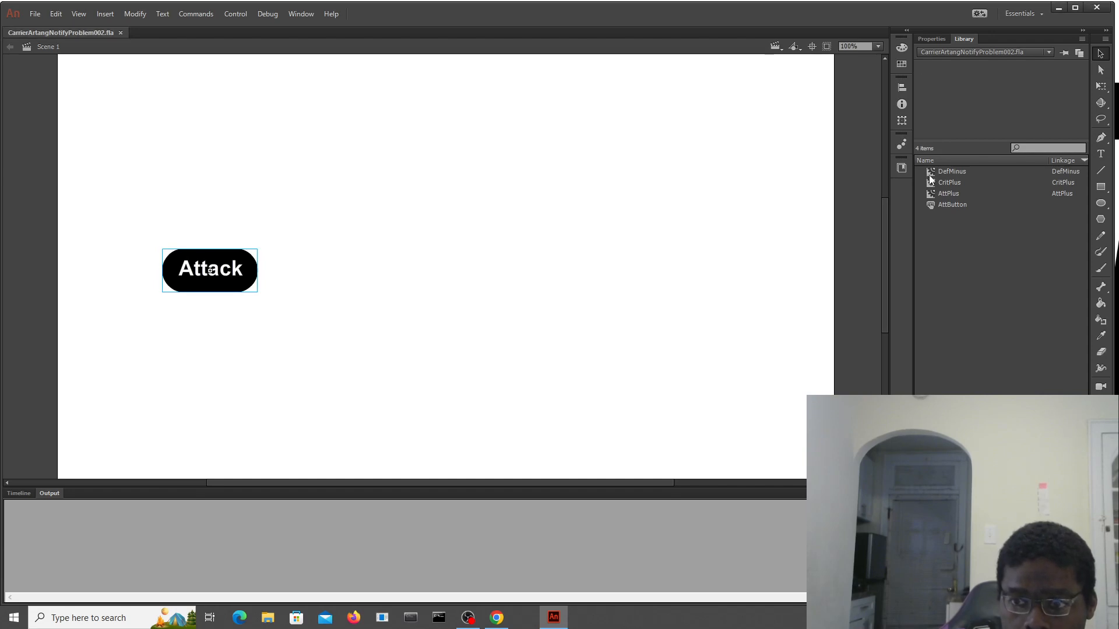
left_click(949, 182)
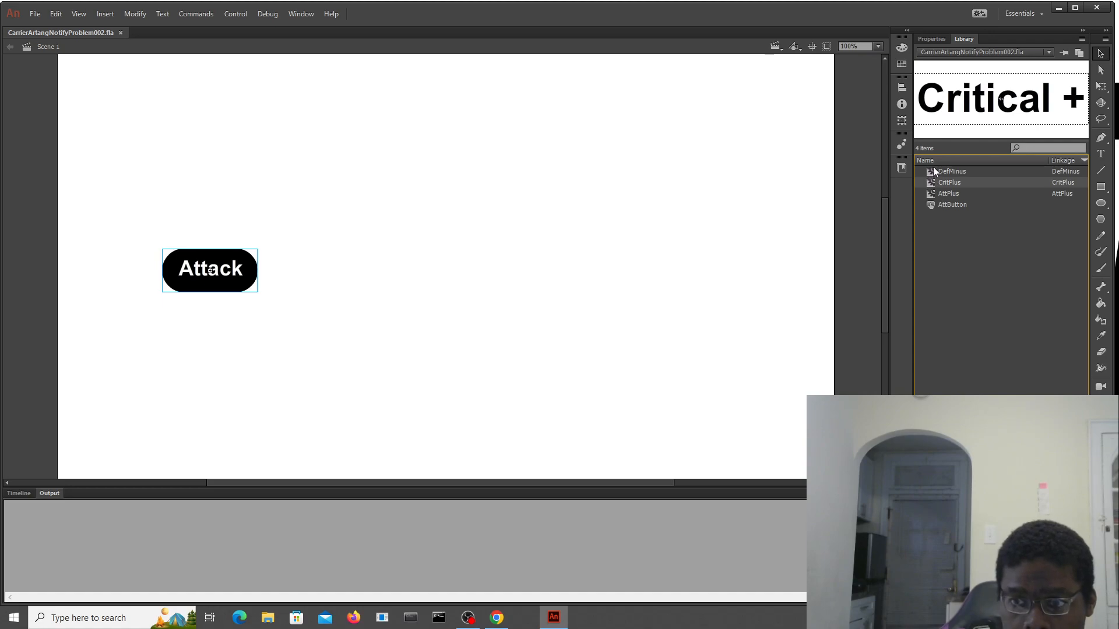
left_click(948, 193)
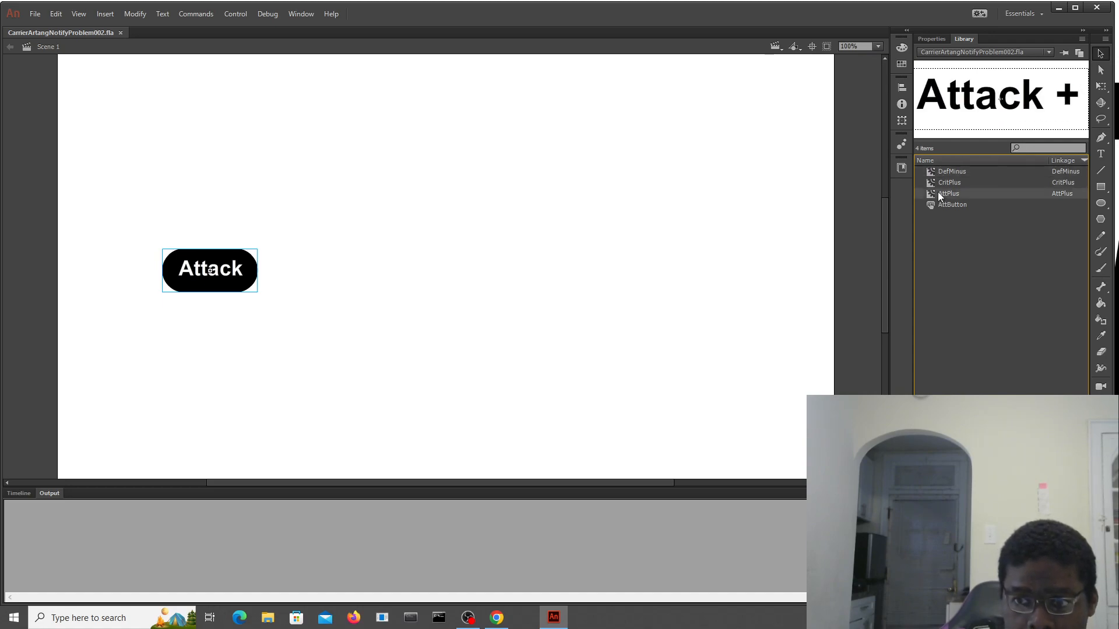
left_click(952, 172)
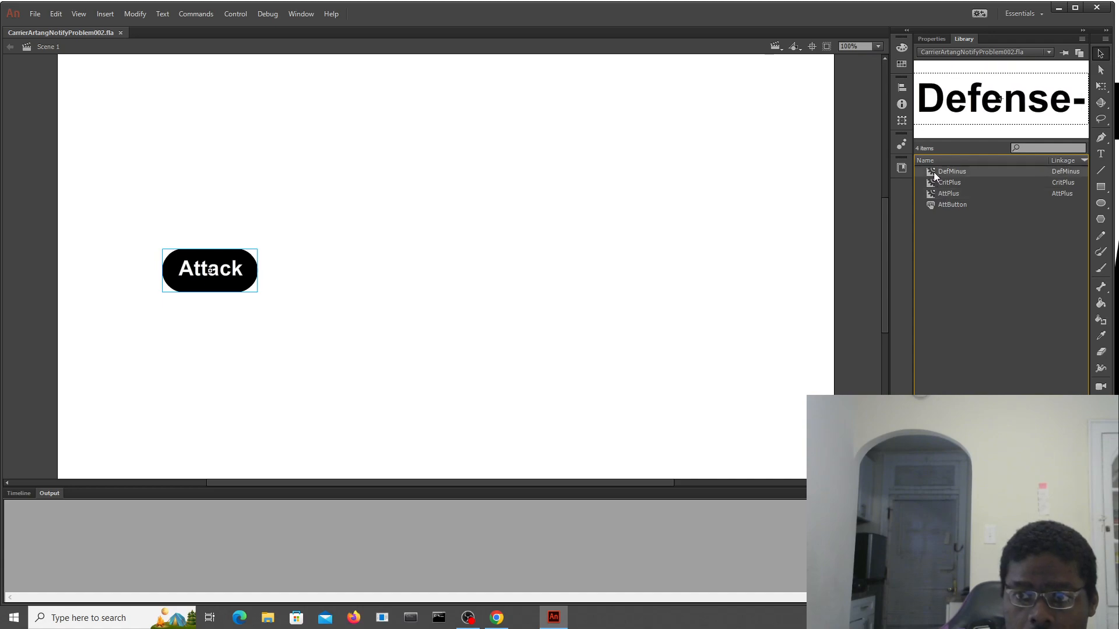
- Switch between the Attack button's properties and the library, previewing CritPlus again
left_click(931, 38)
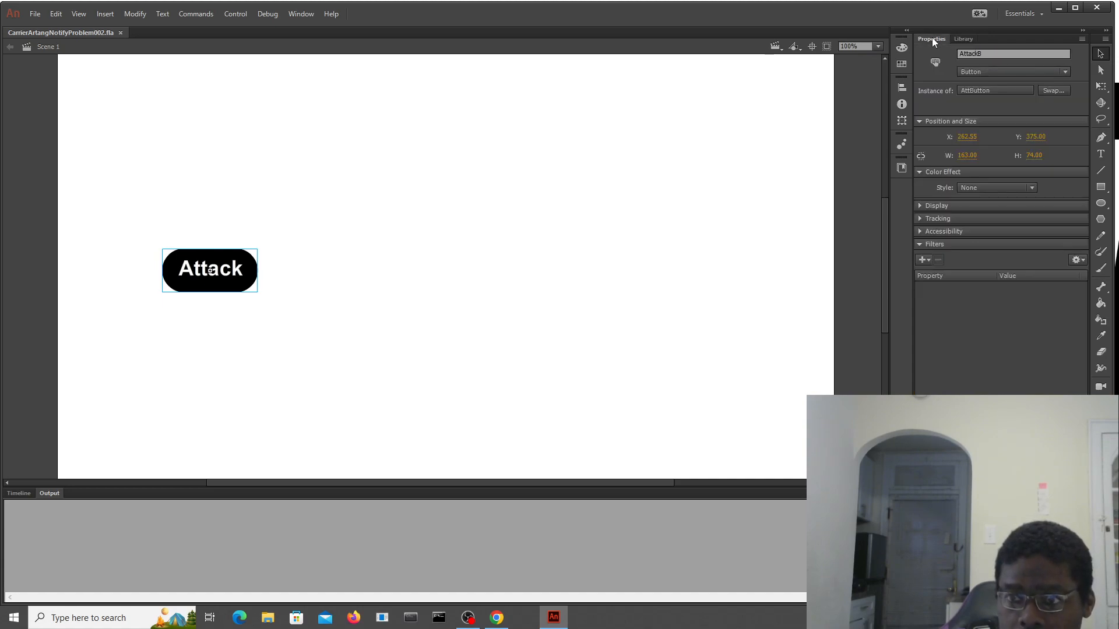
mouse_move(958, 41)
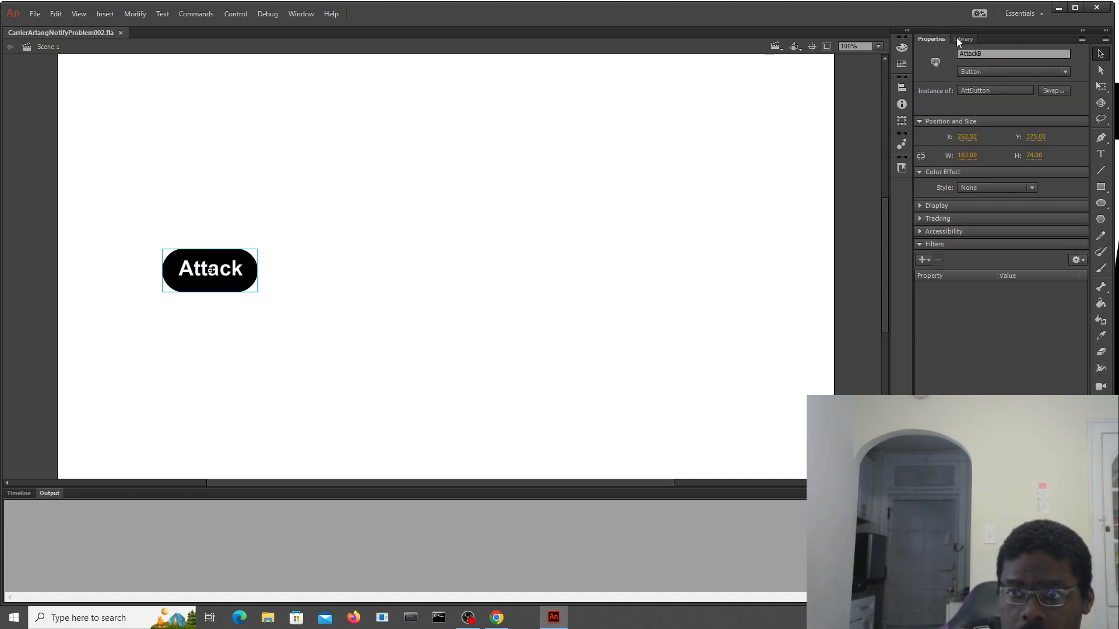
left_click(964, 38)
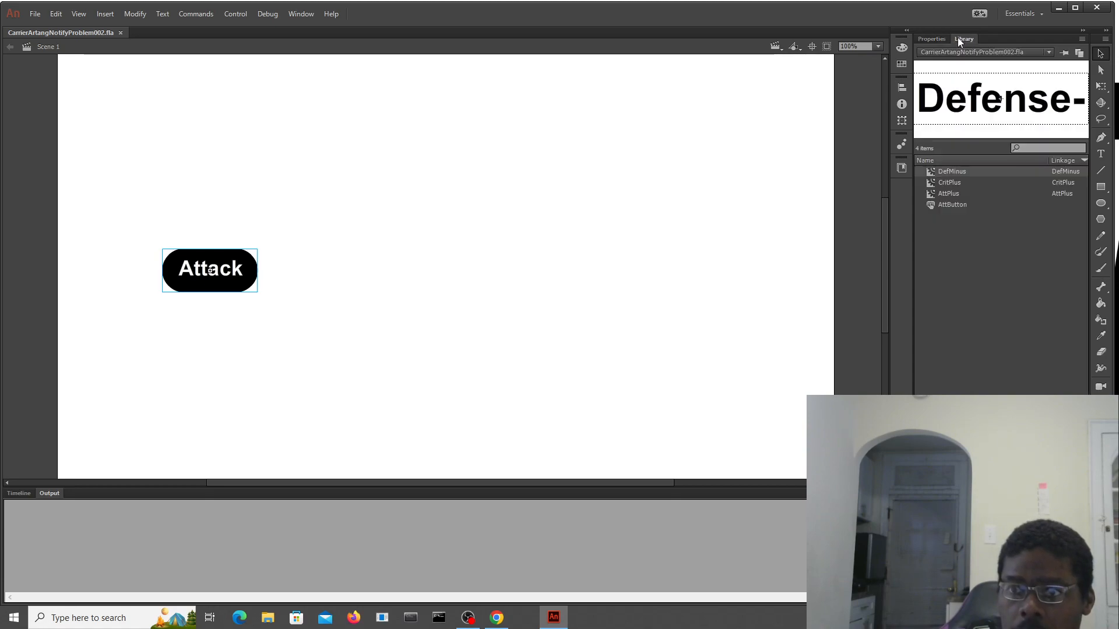
left_click(949, 182)
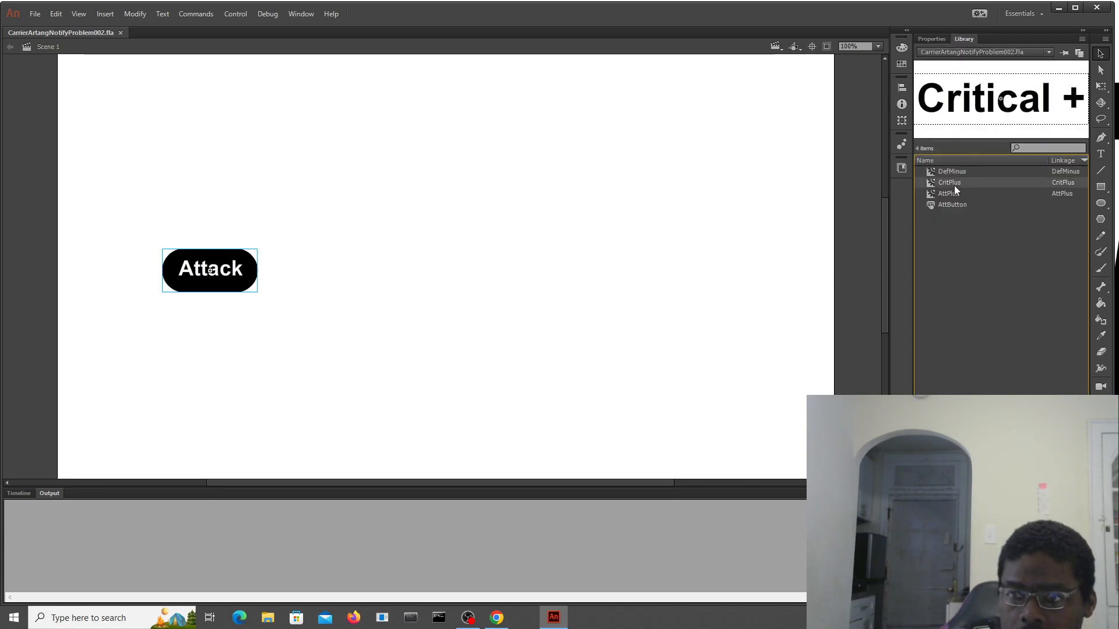
left_click(931, 39)
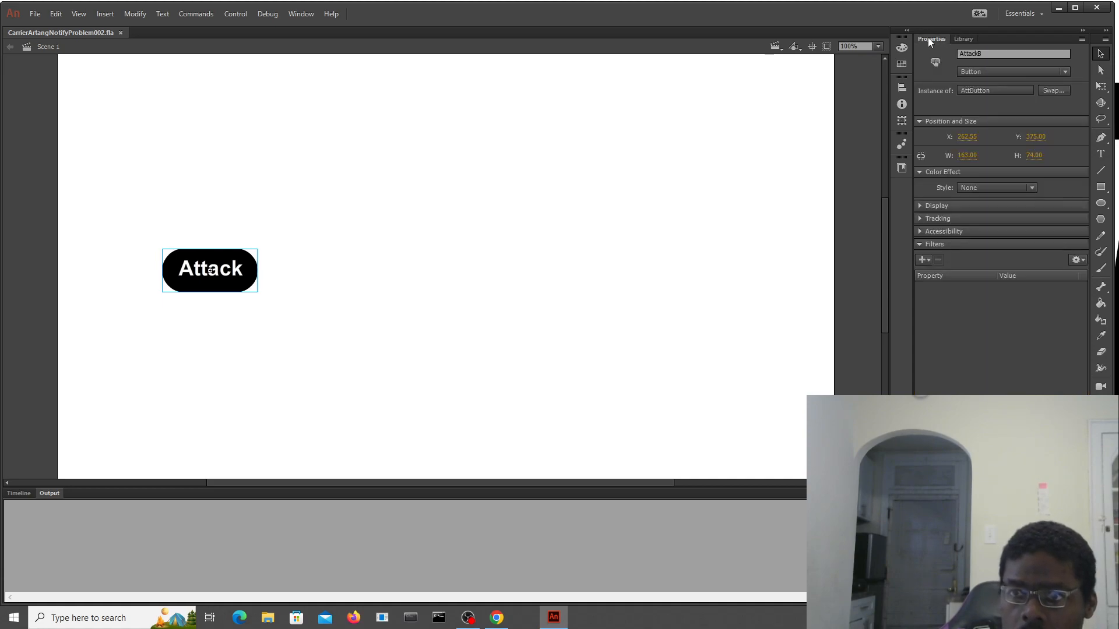
left_click(964, 38)
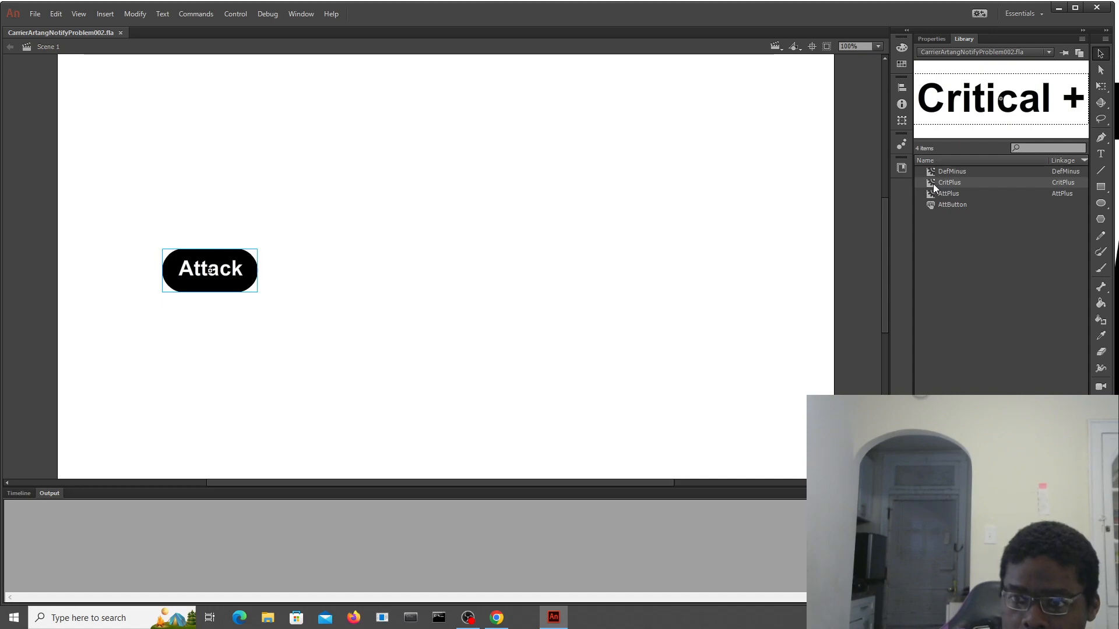
mouse_move(934, 187)
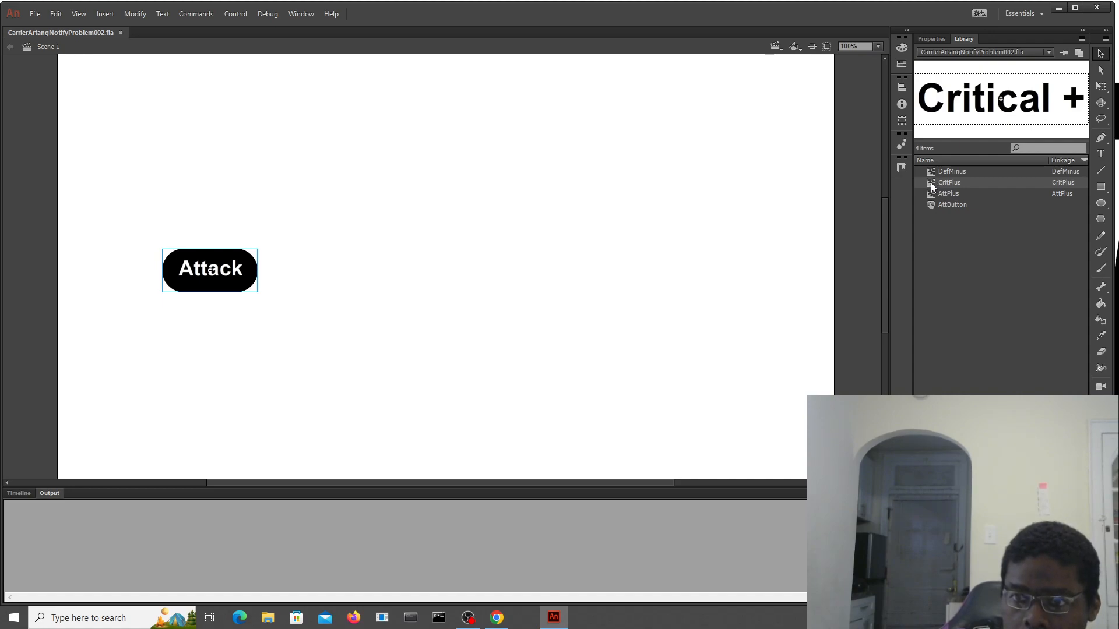
- Edit the CritPlus symbol, view its single-layer timeline, then return to Scene 1
double_click(950, 181)
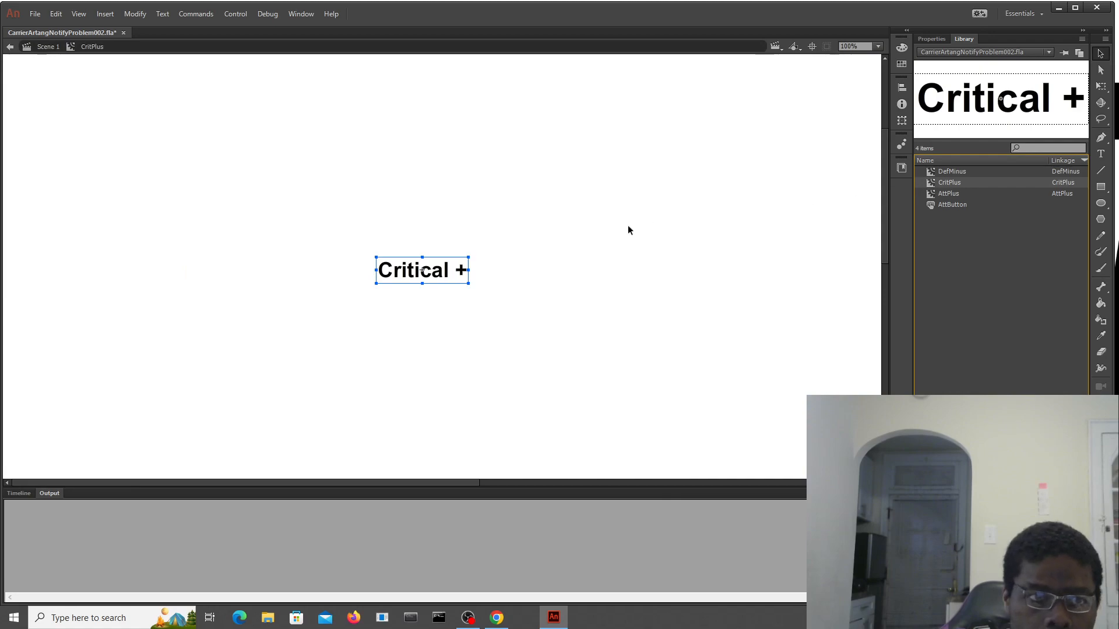
mouse_move(103, 128)
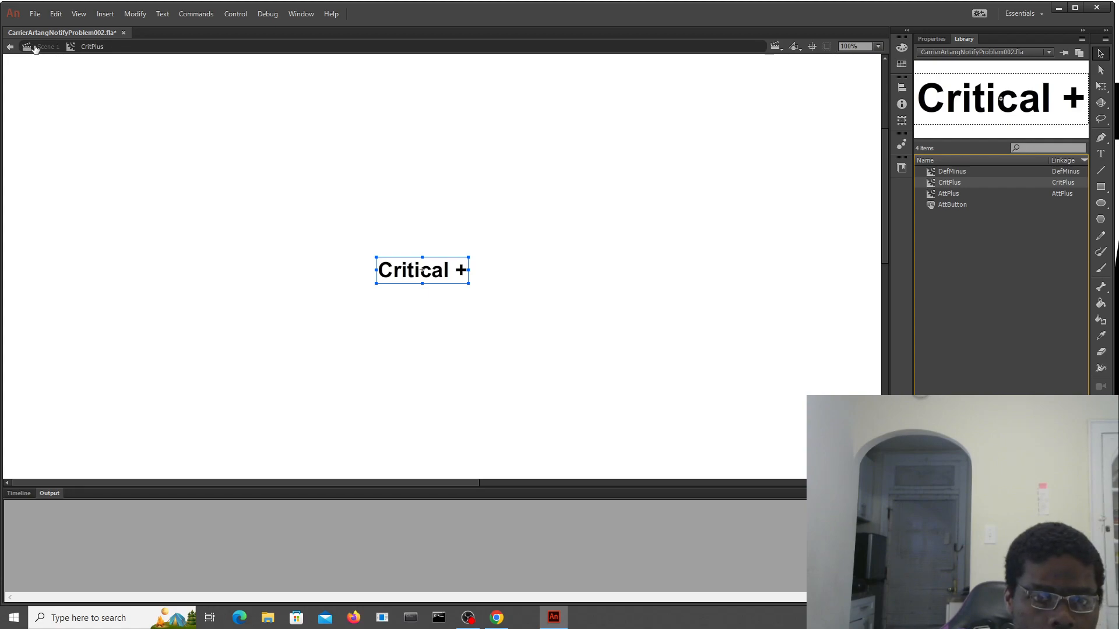
left_click(10, 46)
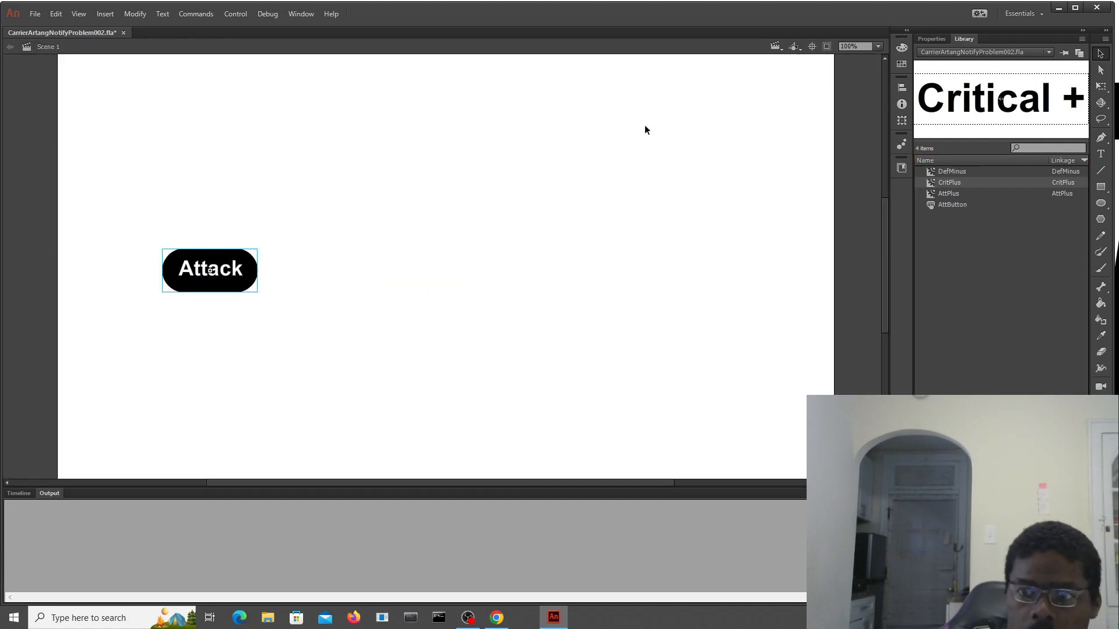
double_click(949, 182)
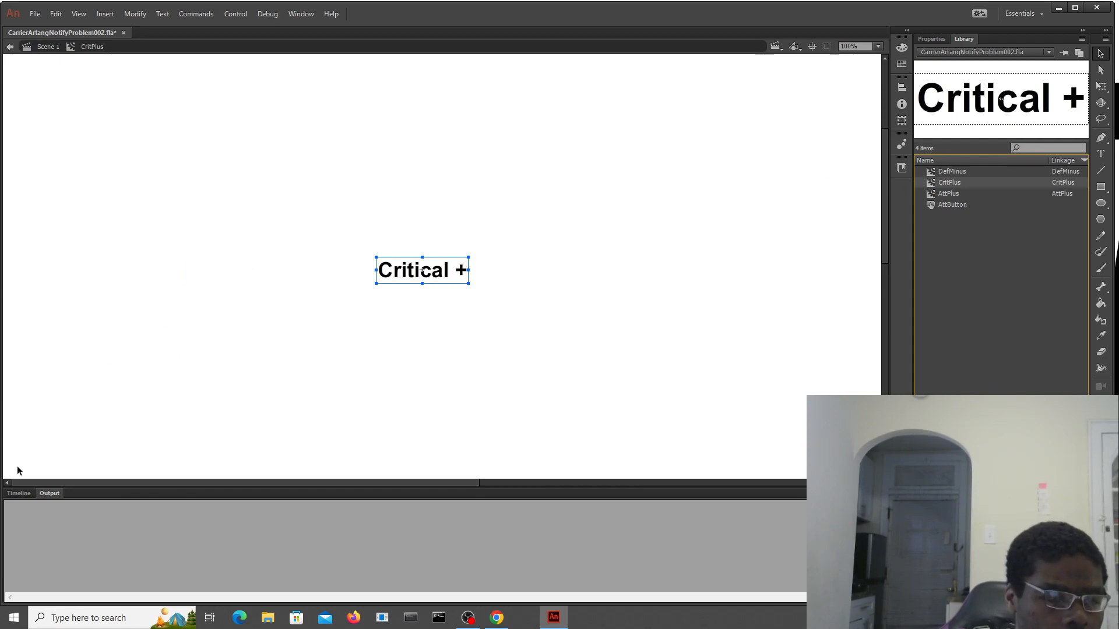
left_click(18, 493)
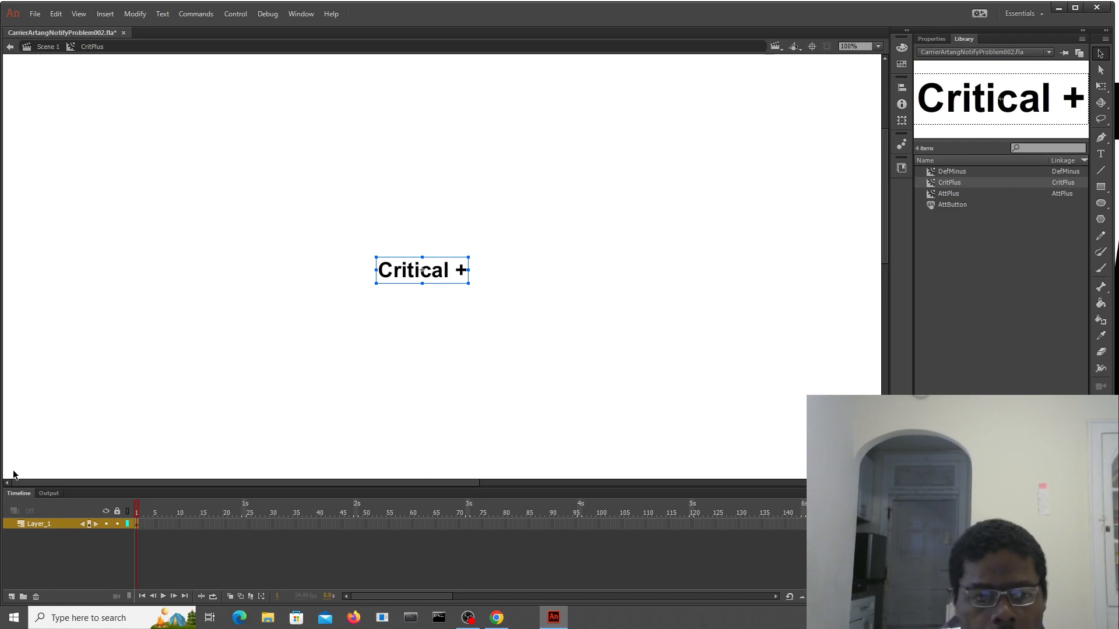
mouse_move(121, 310)
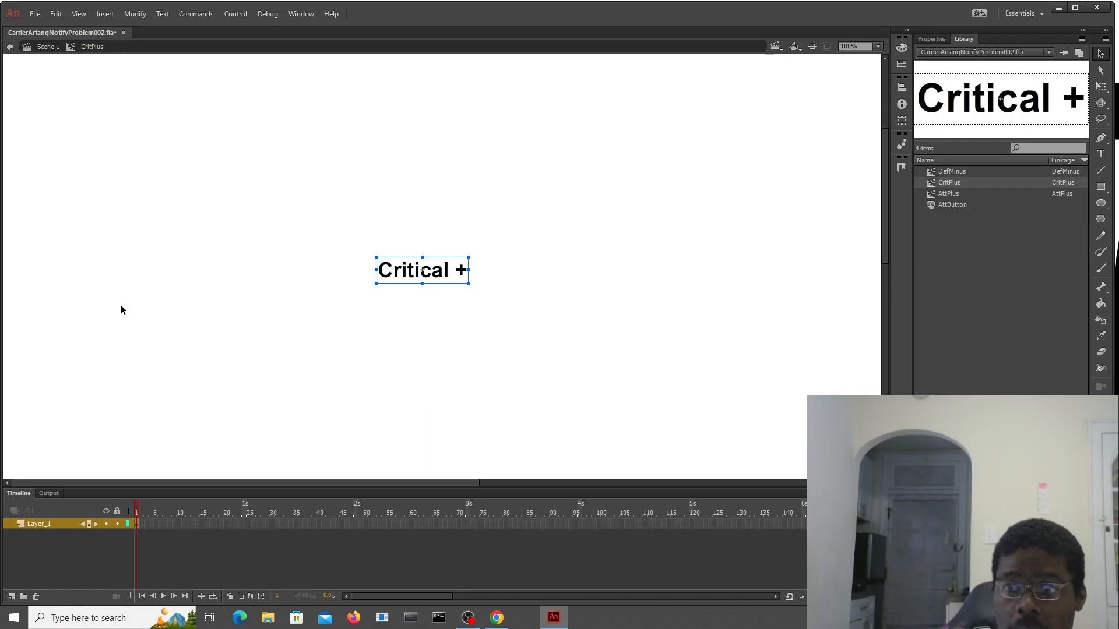
left_click(48, 46)
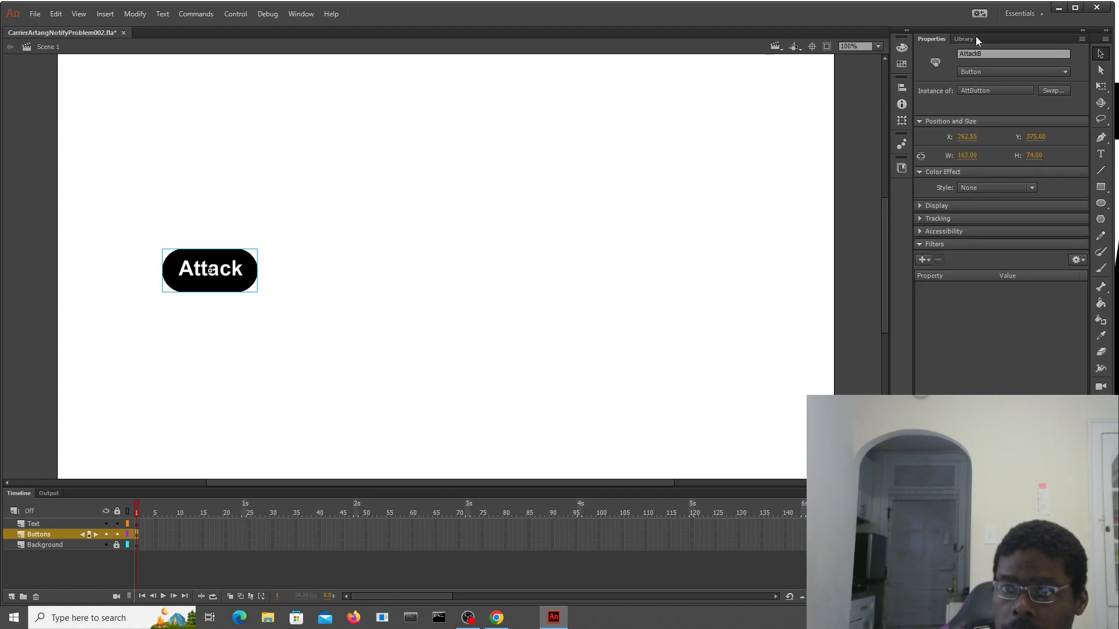
- Check the library and the Critical + instance's properties, then launch the test movie
left_click(962, 38)
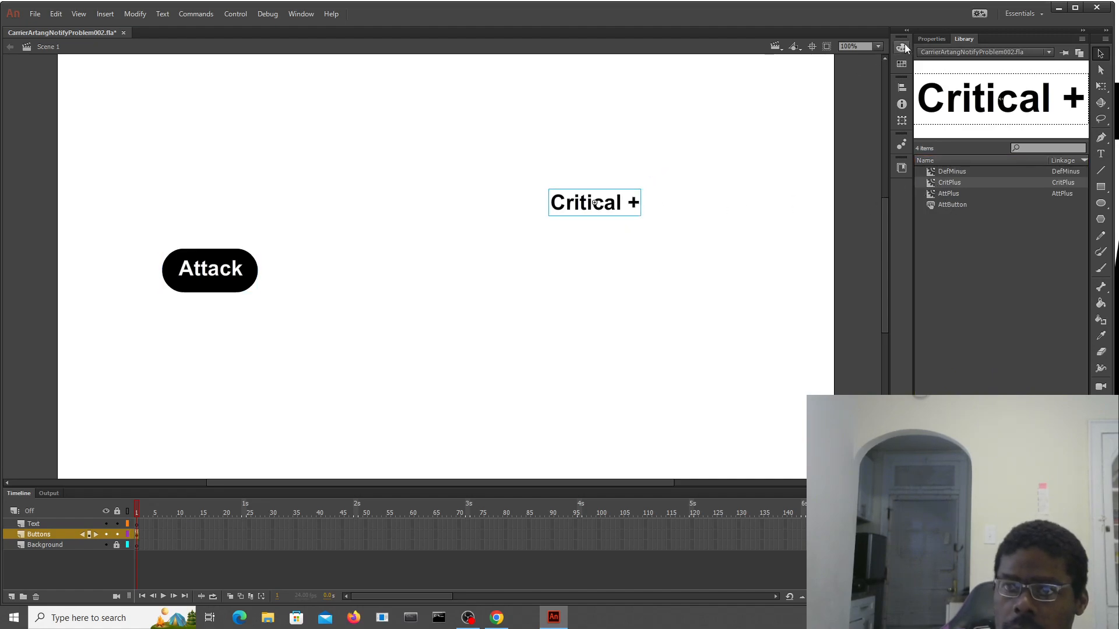
left_click(931, 39)
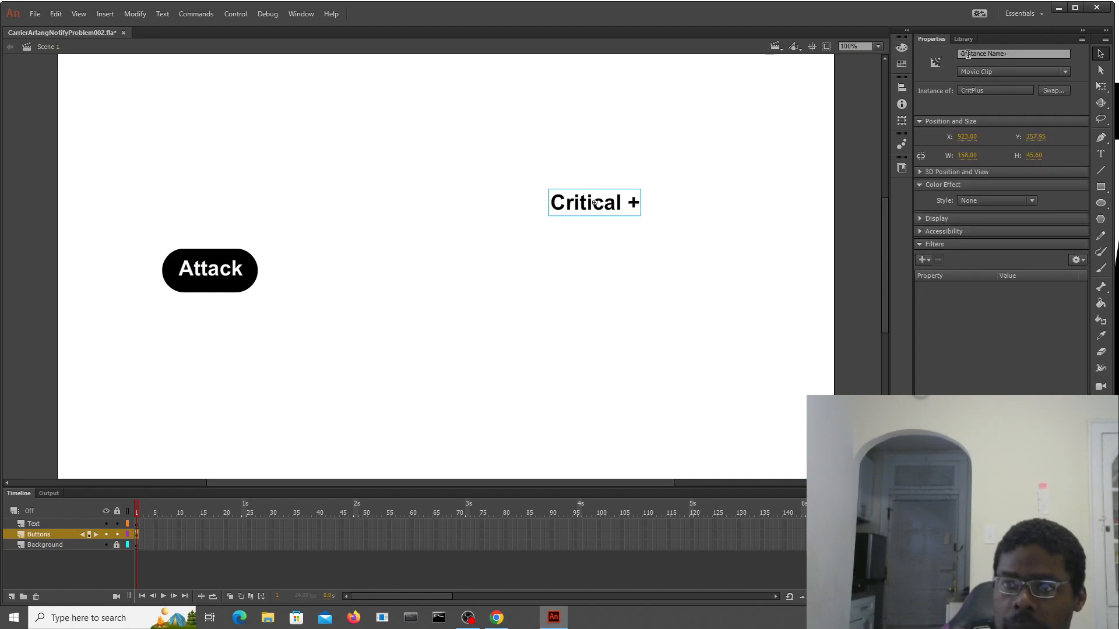
mouse_move(545, 214)
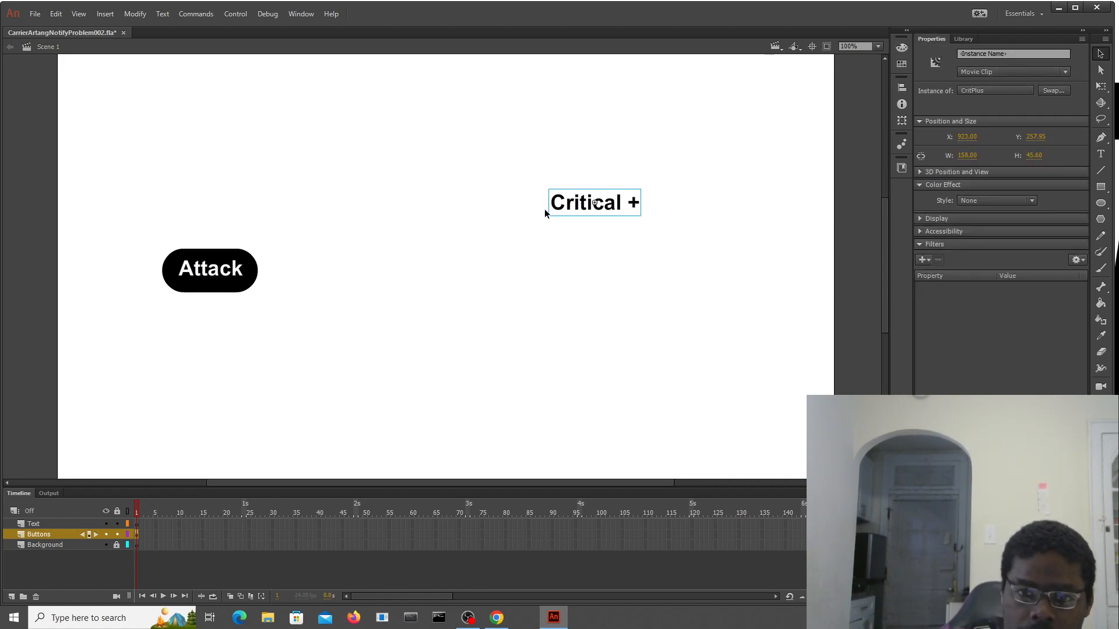
mouse_move(727, 247)
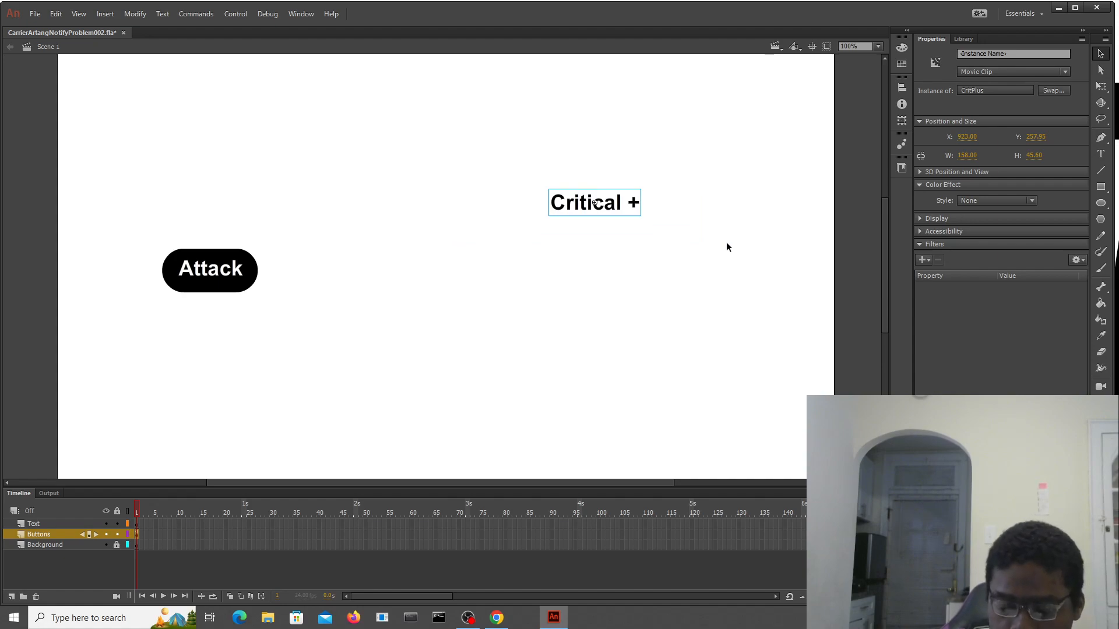
mouse_move(701, 167)
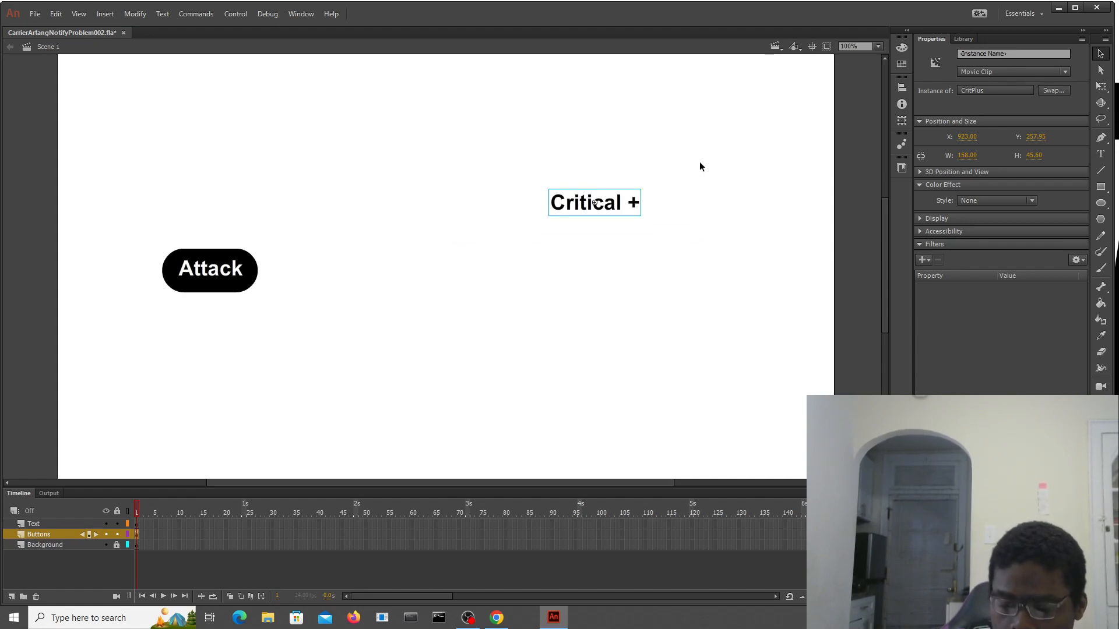
left_click(428, 357)
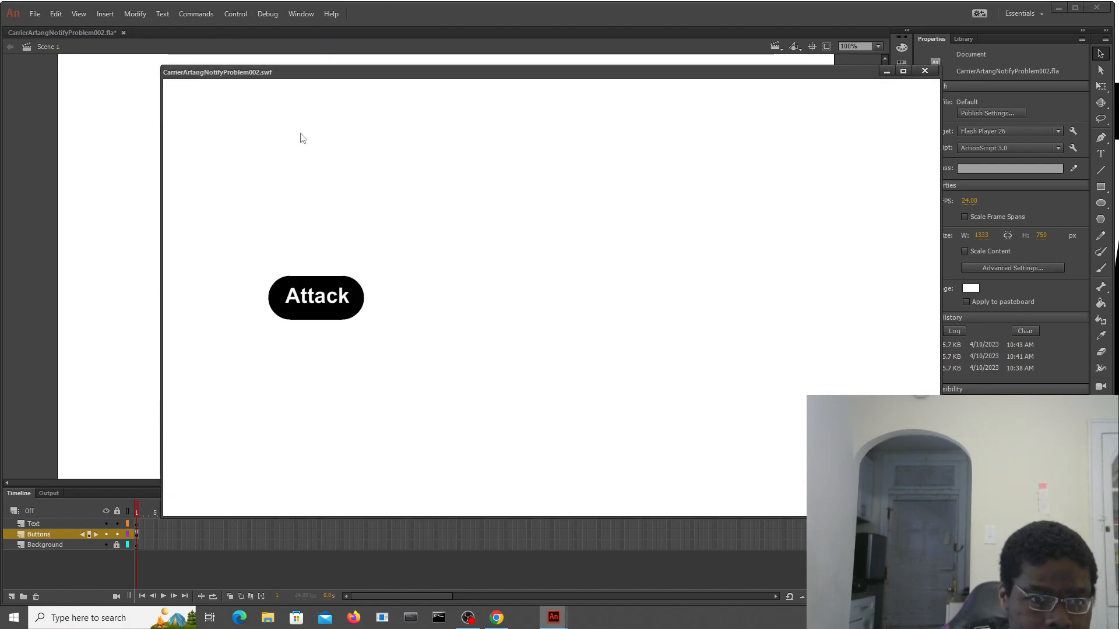
- Press Attack three times to watch Attack + slide across, then close the test
left_click(315, 296)
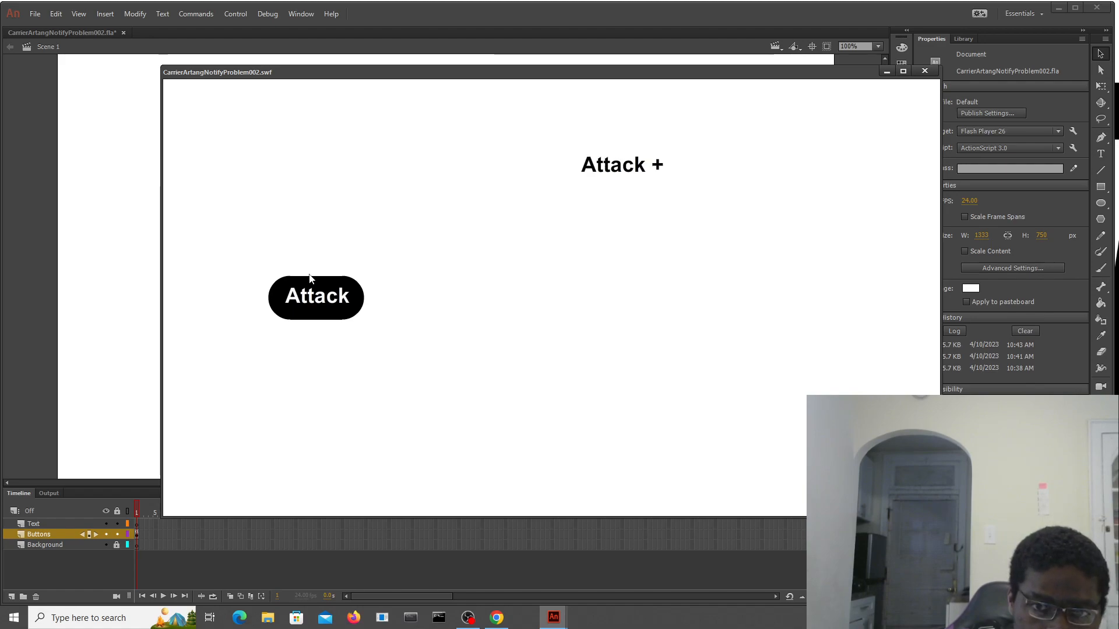
left_click(315, 297)
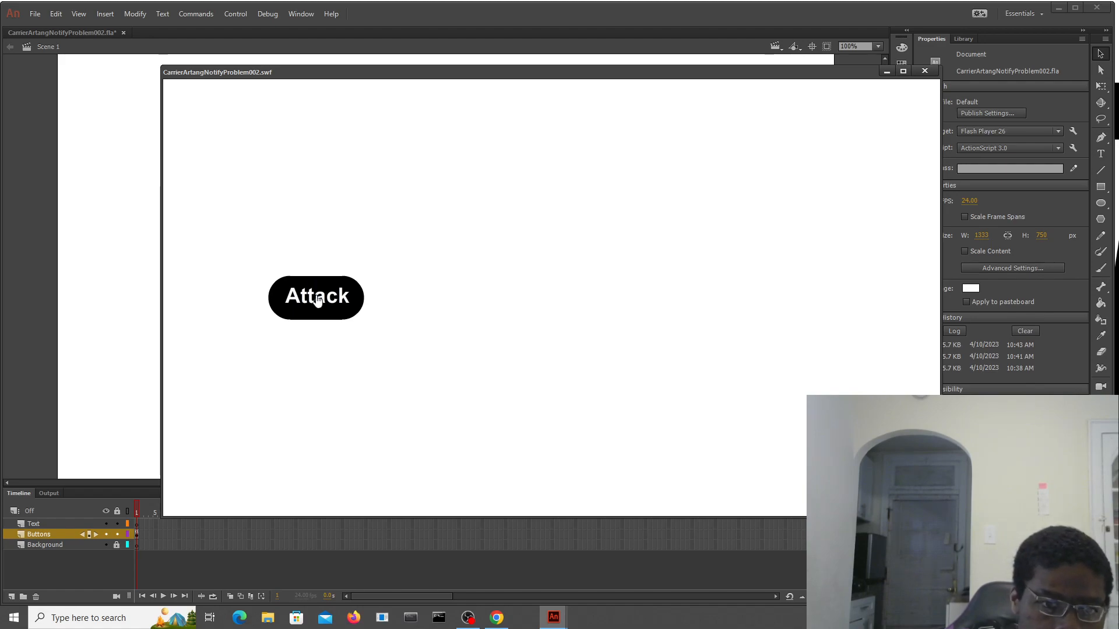
left_click(316, 297)
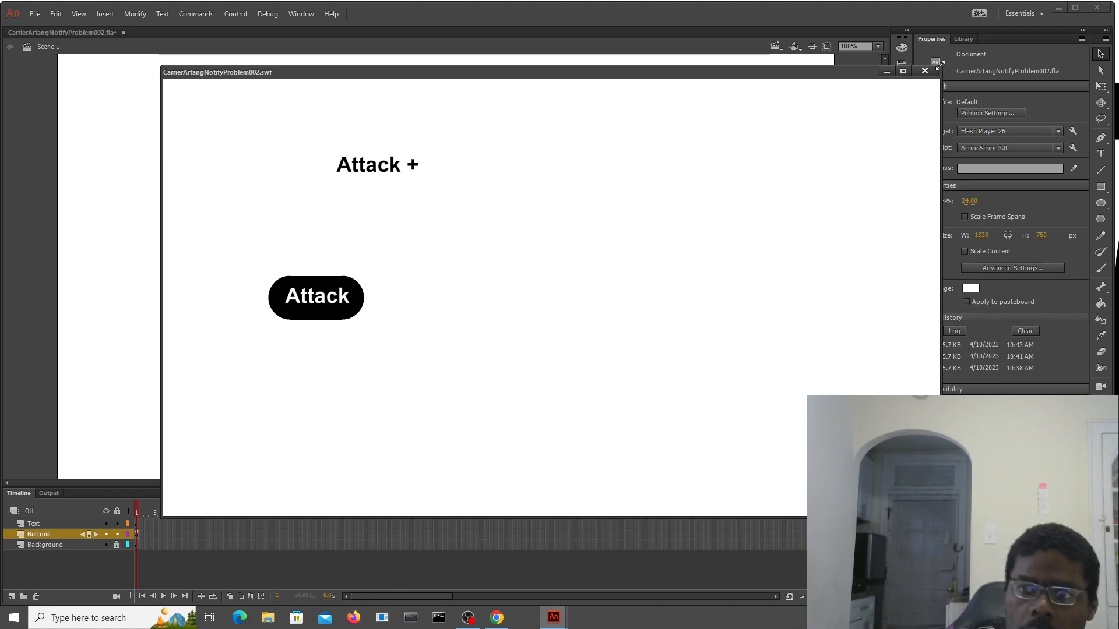
mouse_move(935, 77)
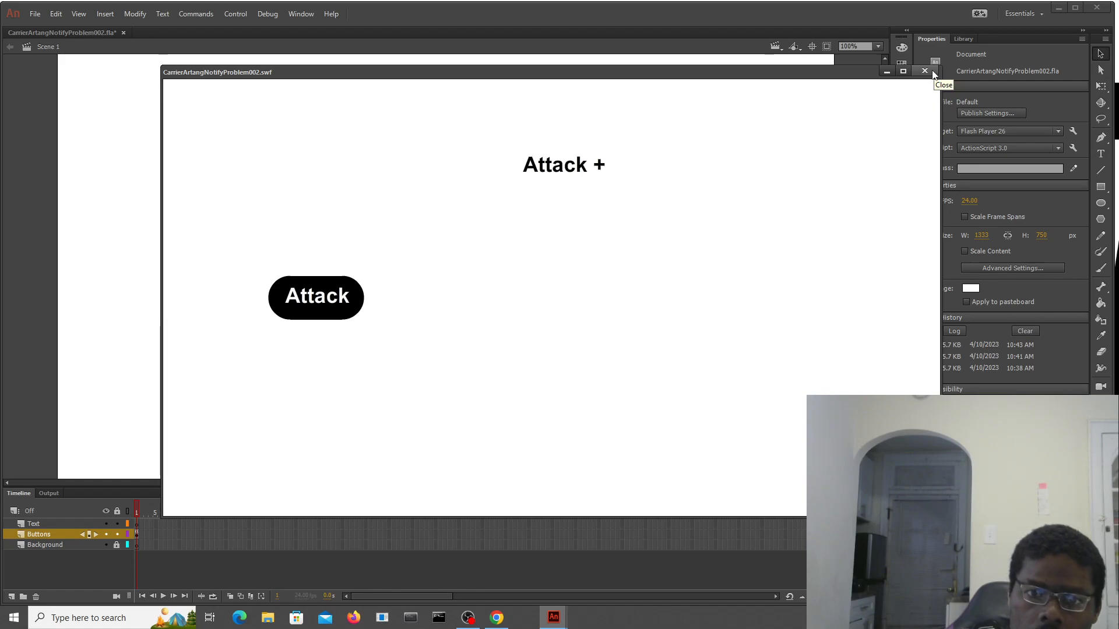
left_click(924, 71)
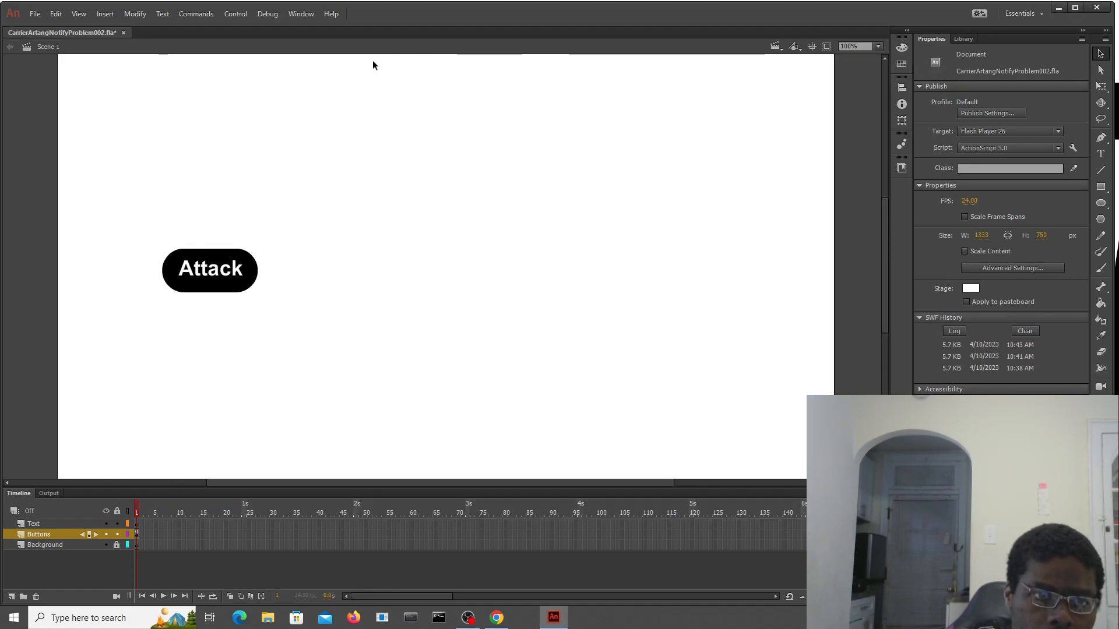
- Open the frame's ActionScript and change the AttPlus Timer delay on line 8
left_click(301, 13)
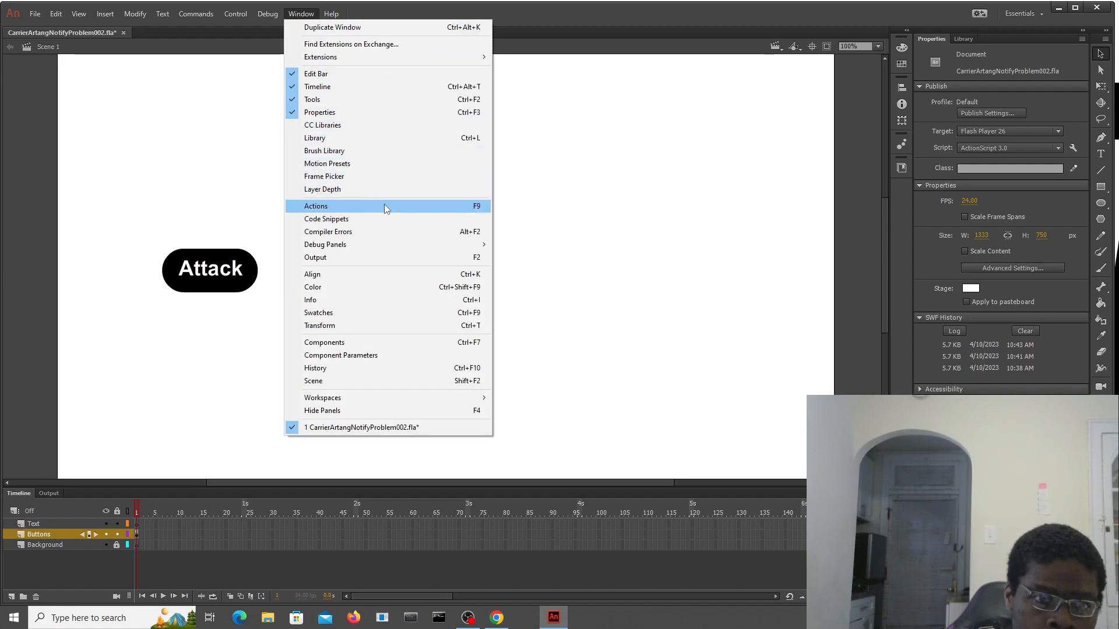
left_click(316, 206)
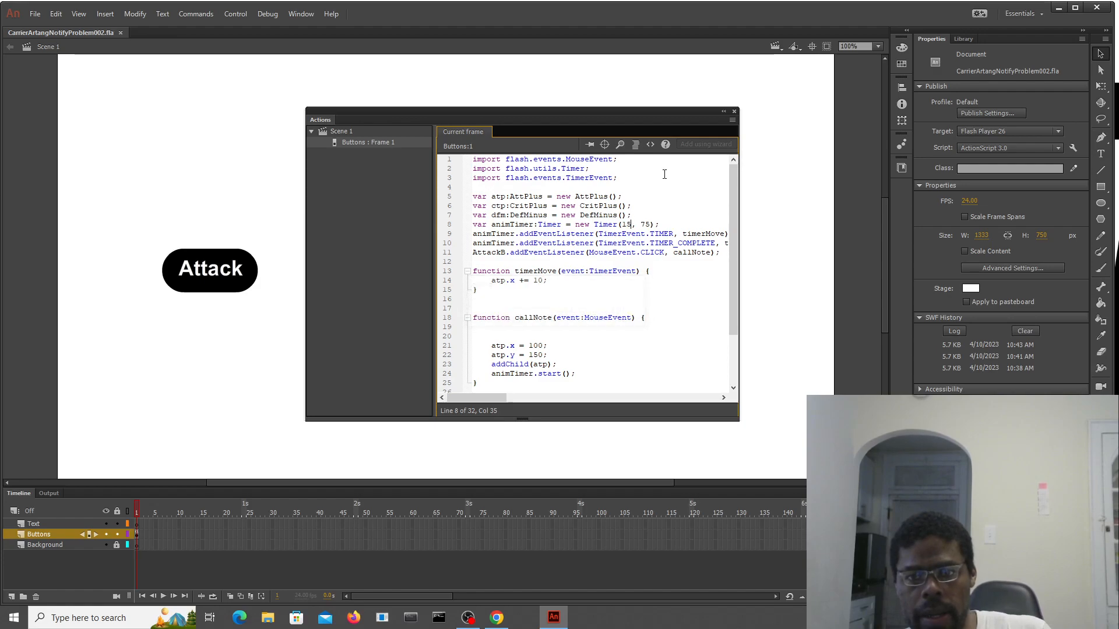
left_click(734, 111)
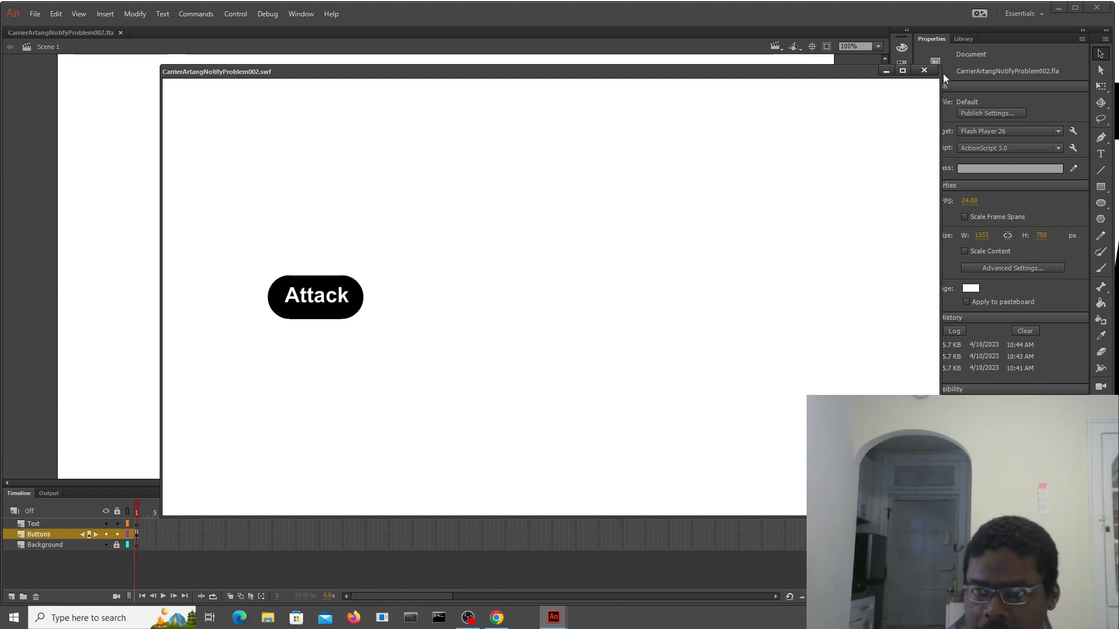
- Close the test movie and return to the main stage with the Attack button
left_click(301, 13)
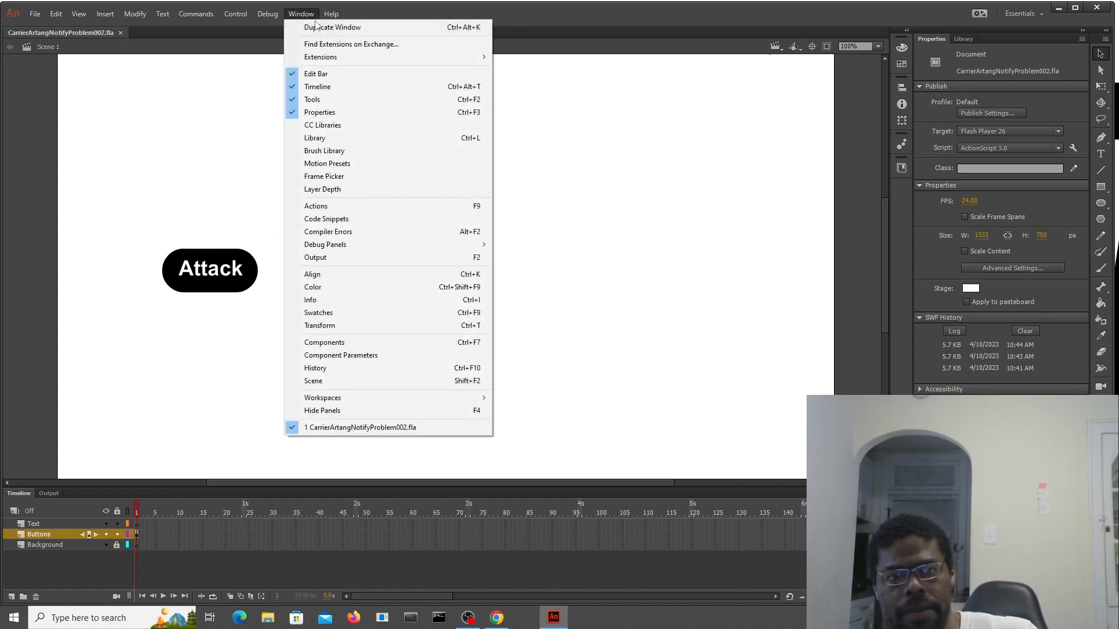
left_click(316, 205)
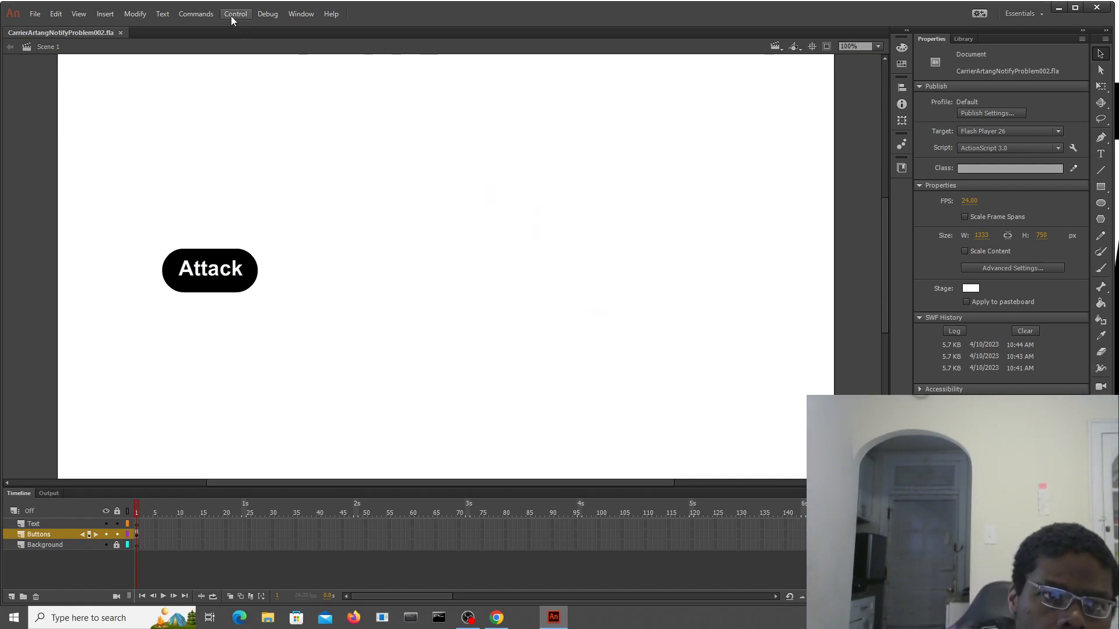
left_click(235, 13)
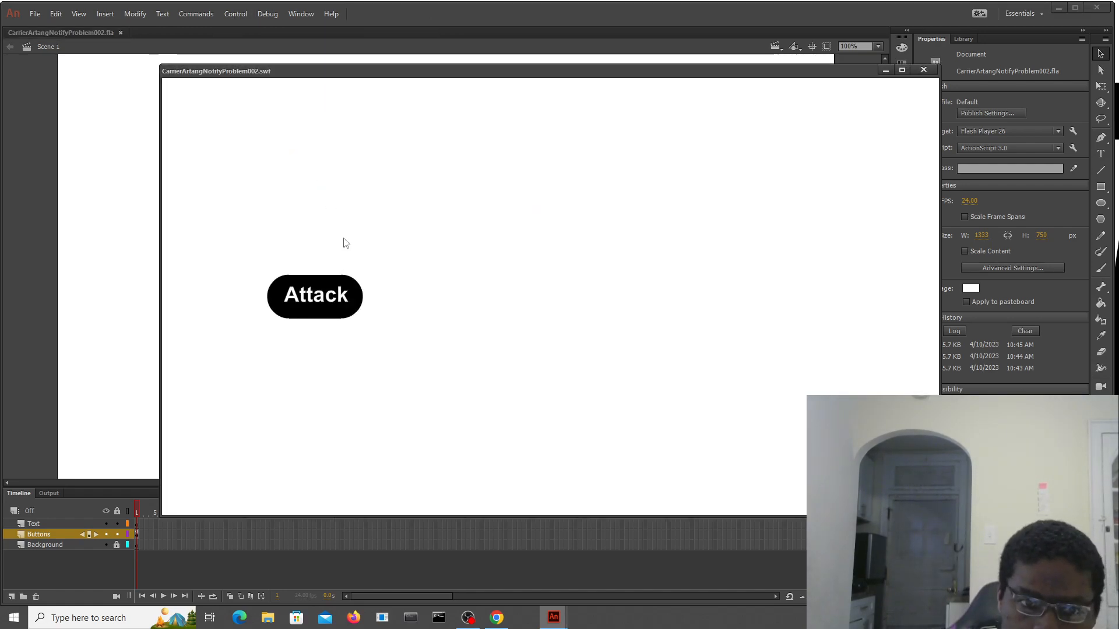
left_click(314, 295)
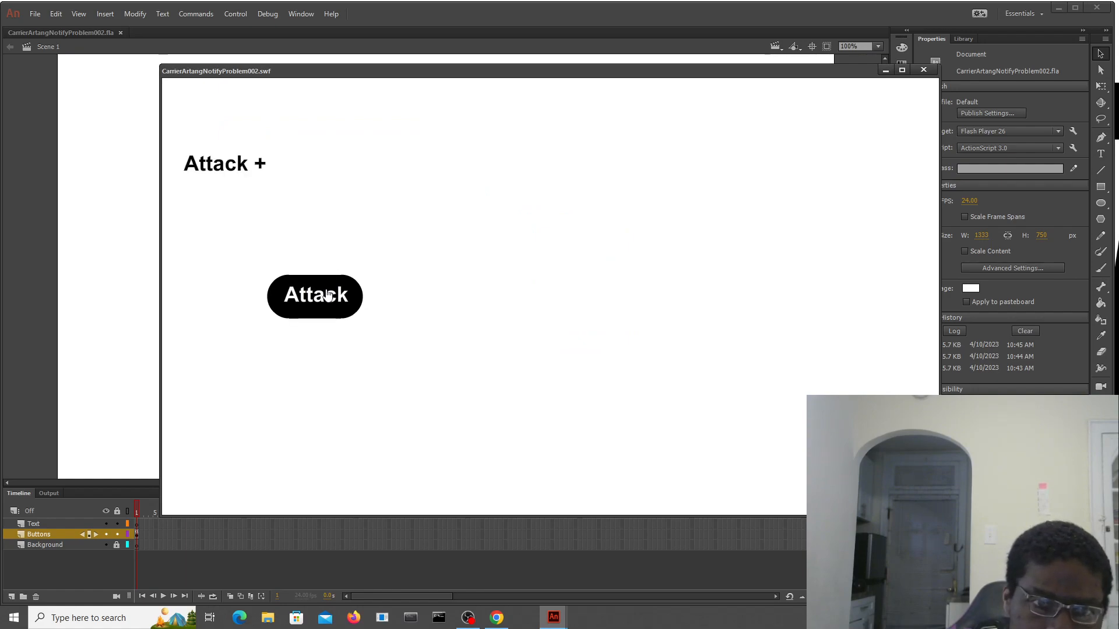
left_click(315, 295)
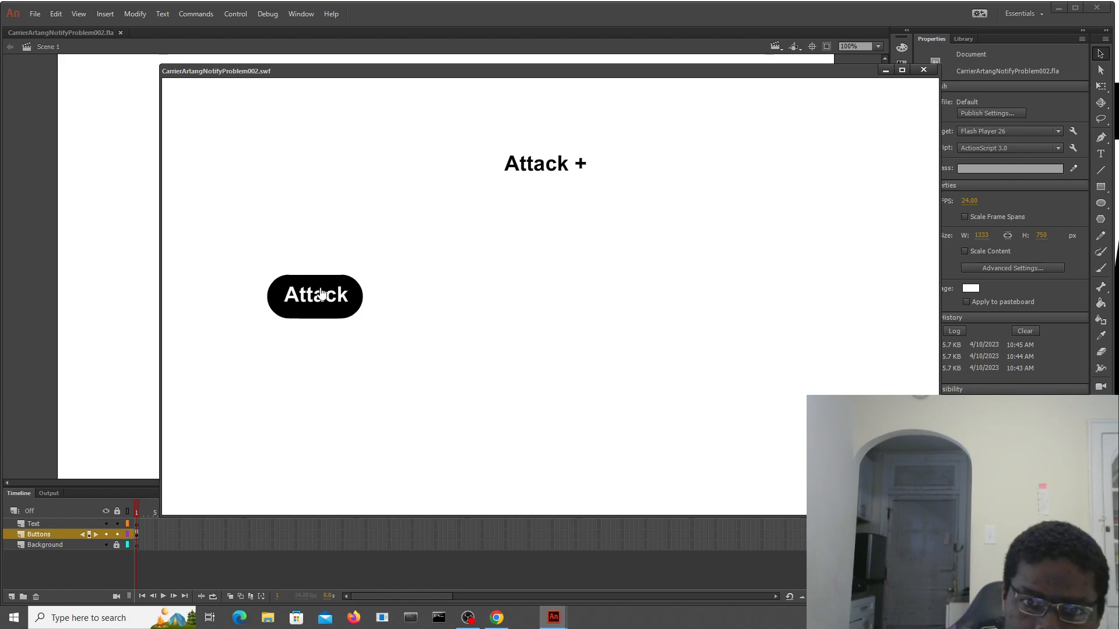
left_click(315, 296)
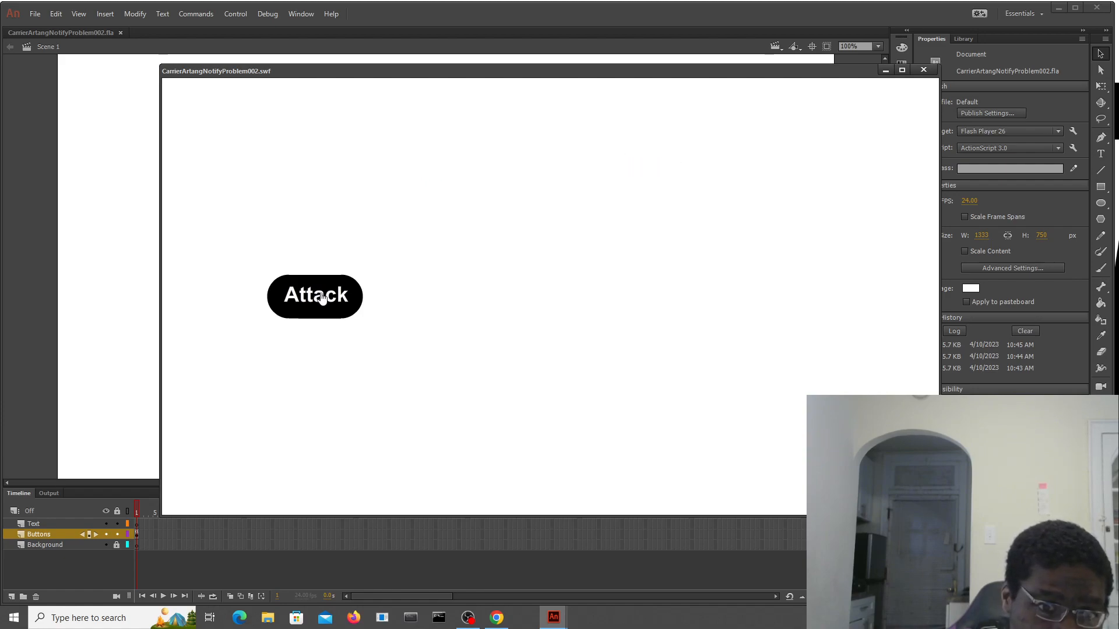
left_click(314, 295)
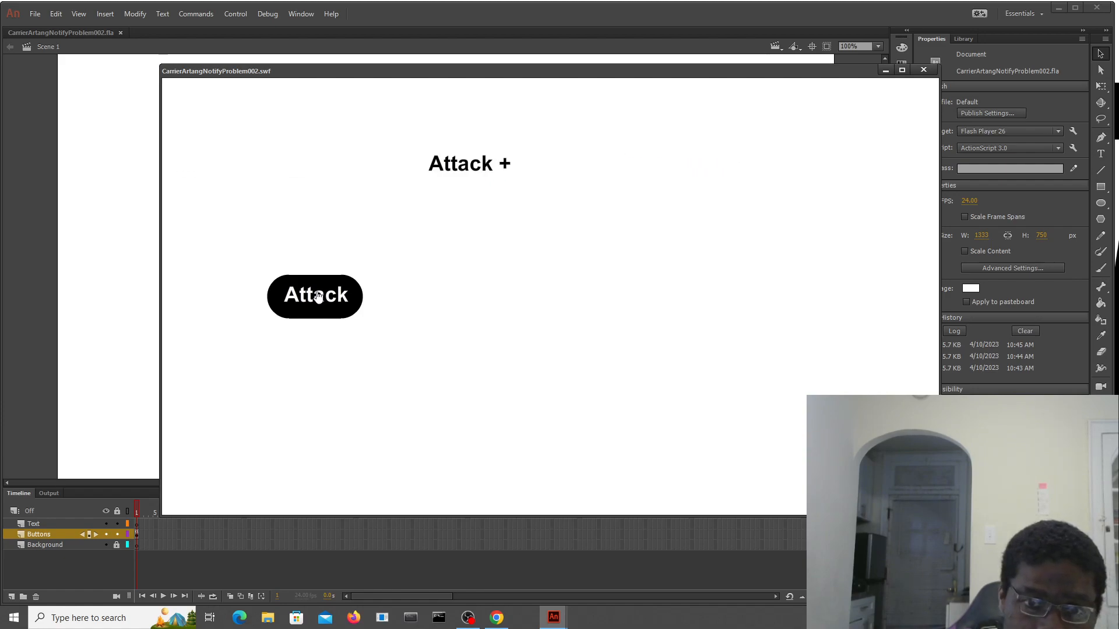
left_click(315, 296)
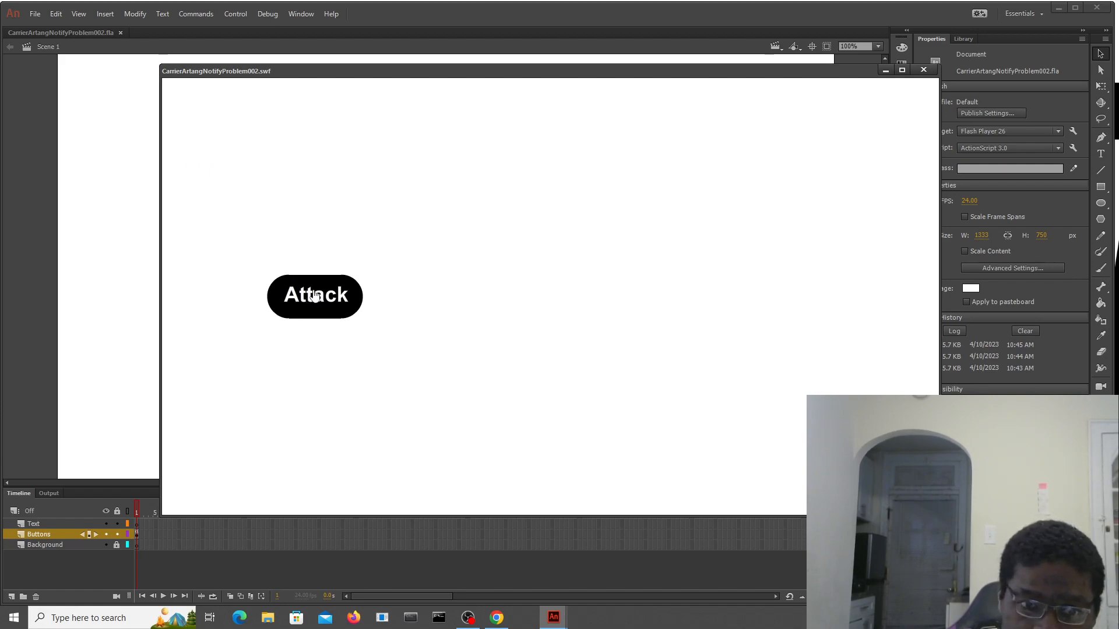
left_click(315, 295)
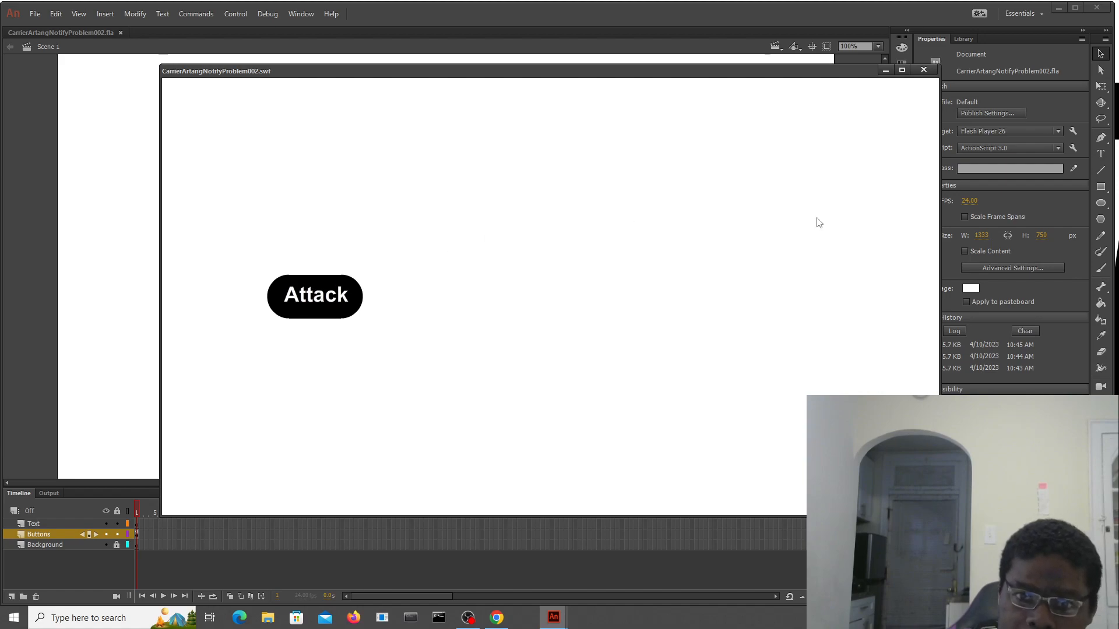
mouse_move(322, 298)
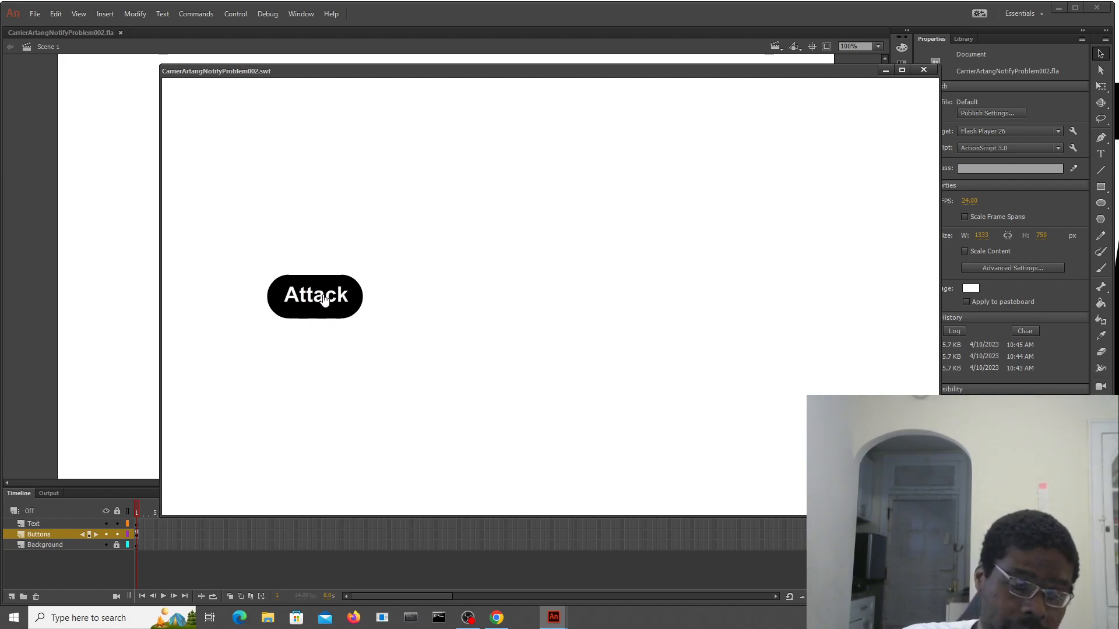
left_click(314, 296)
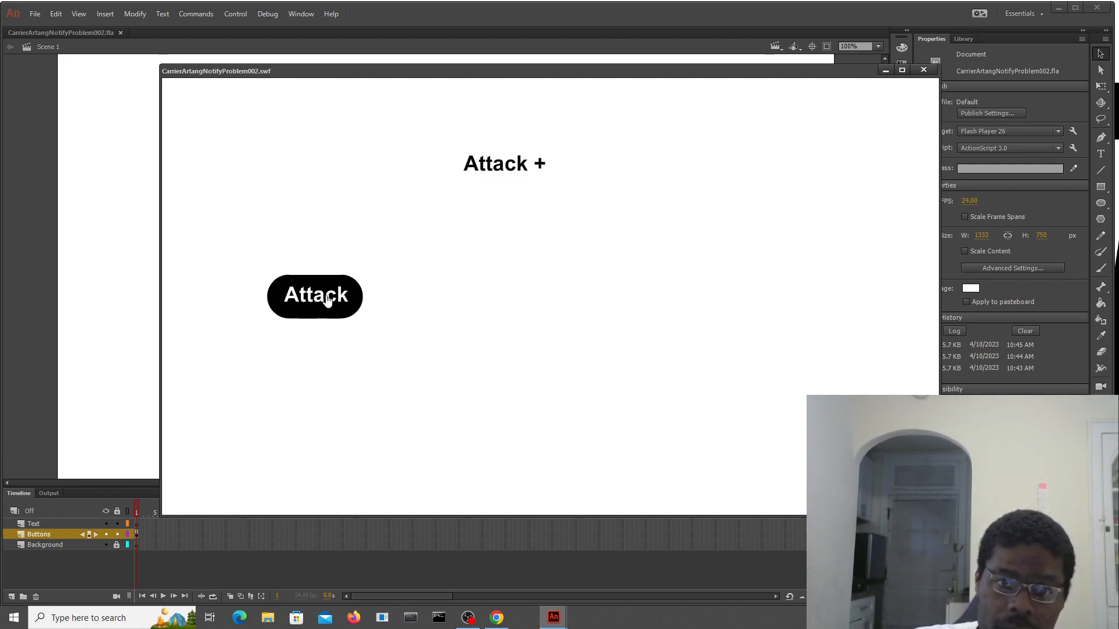
left_click(315, 295)
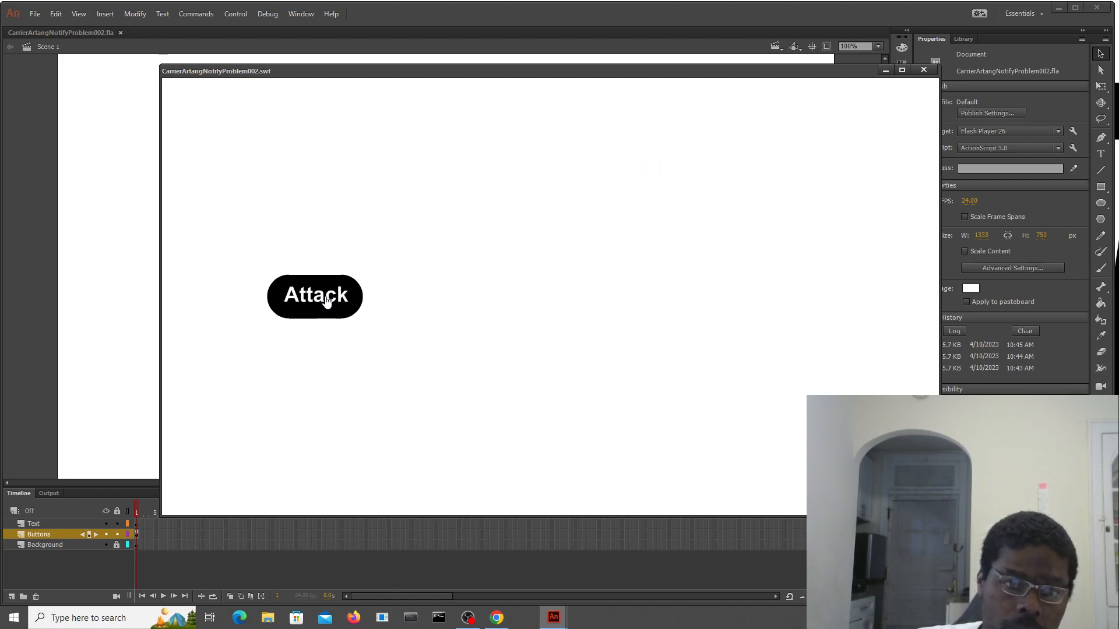
left_click(314, 296)
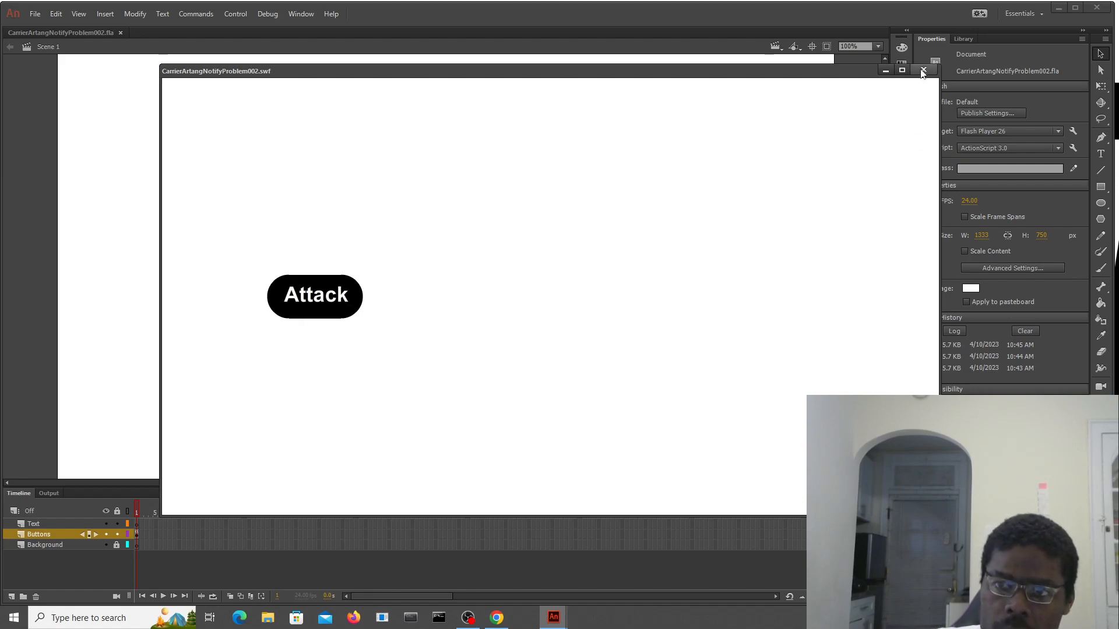
left_click(922, 70)
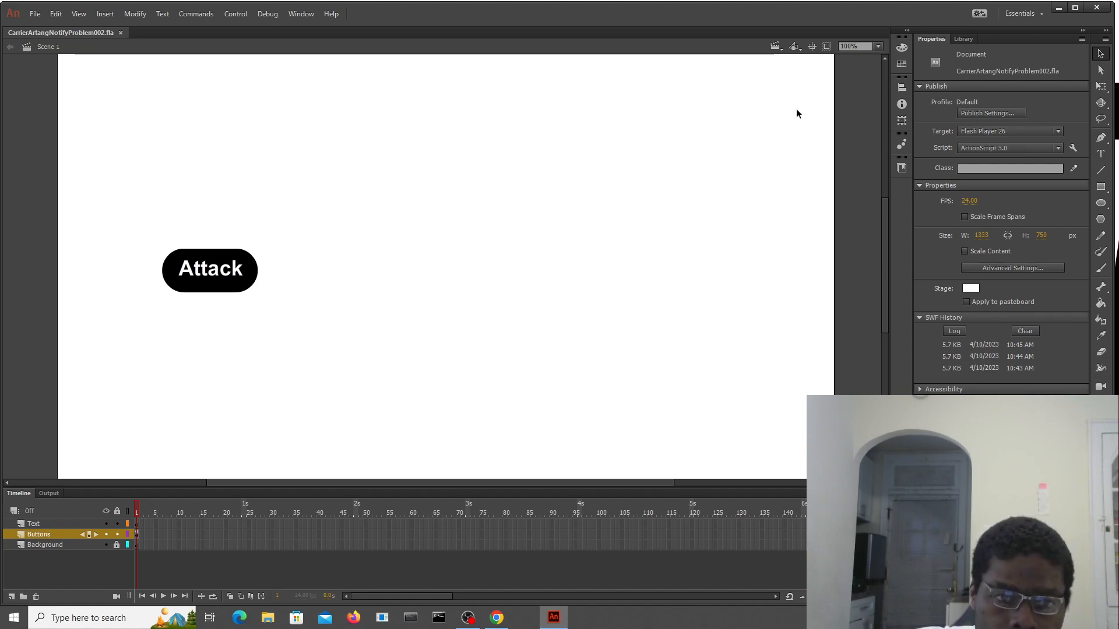
mouse_move(762, 110)
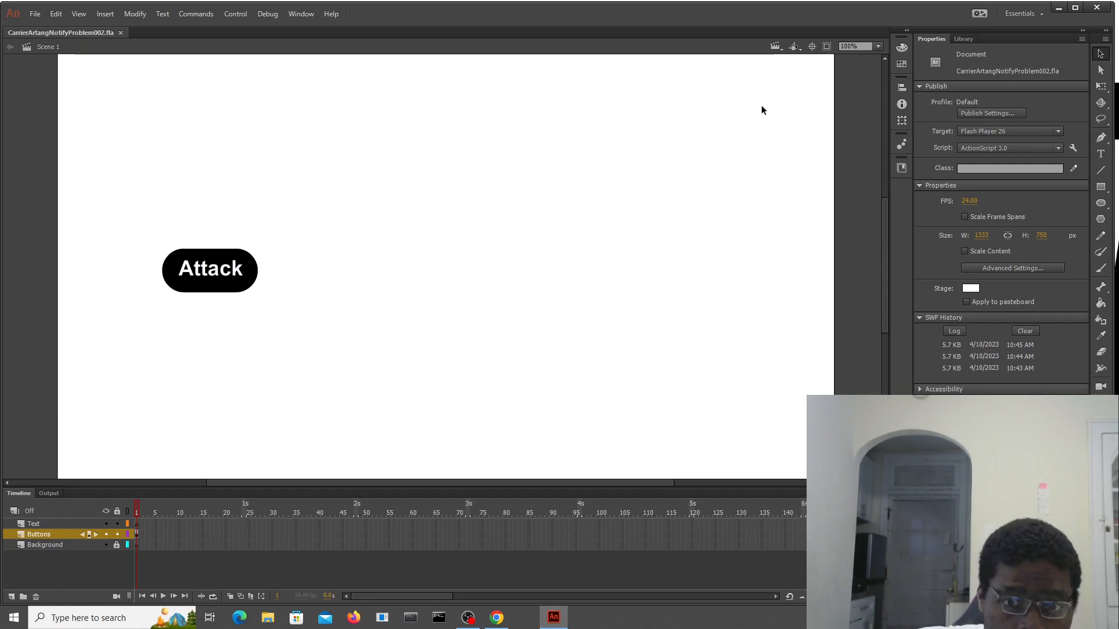
mouse_move(755, 106)
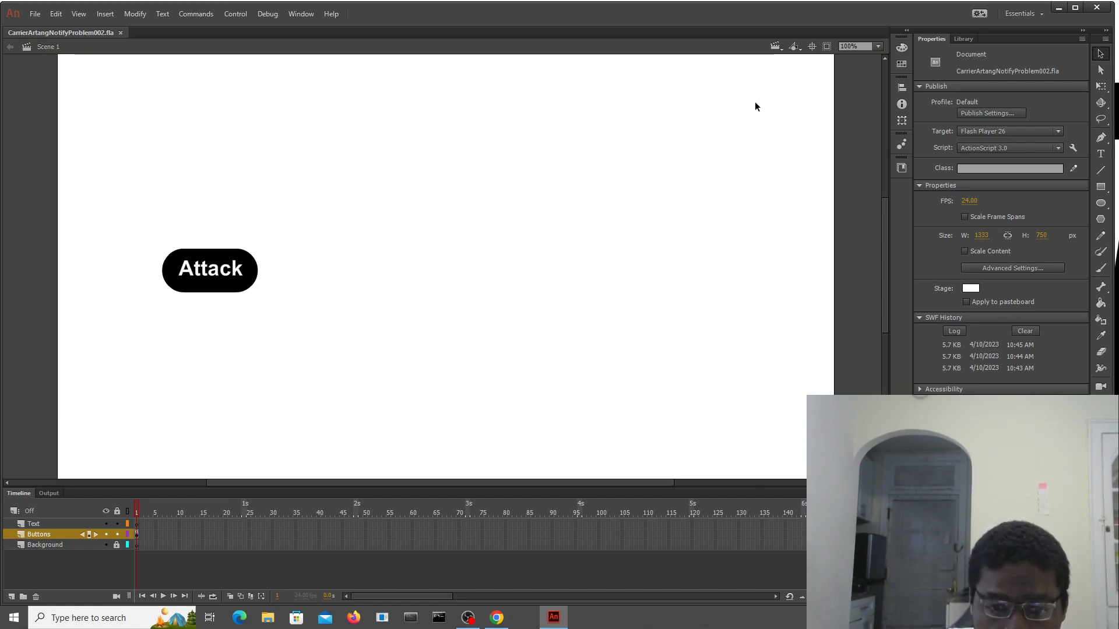
mouse_move(664, 131)
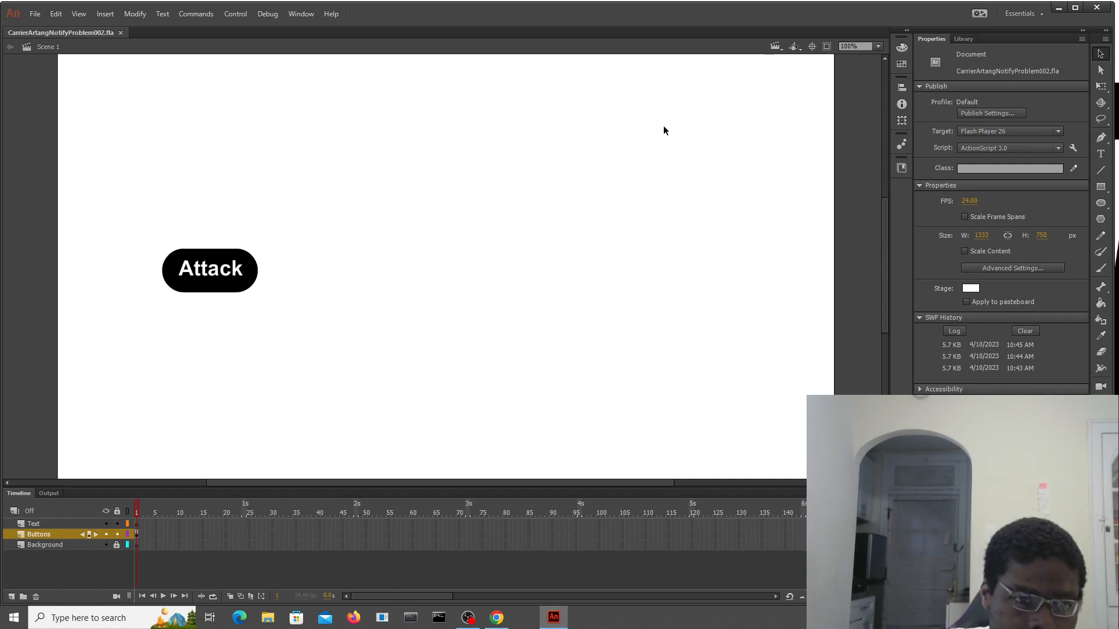
mouse_move(374, 169)
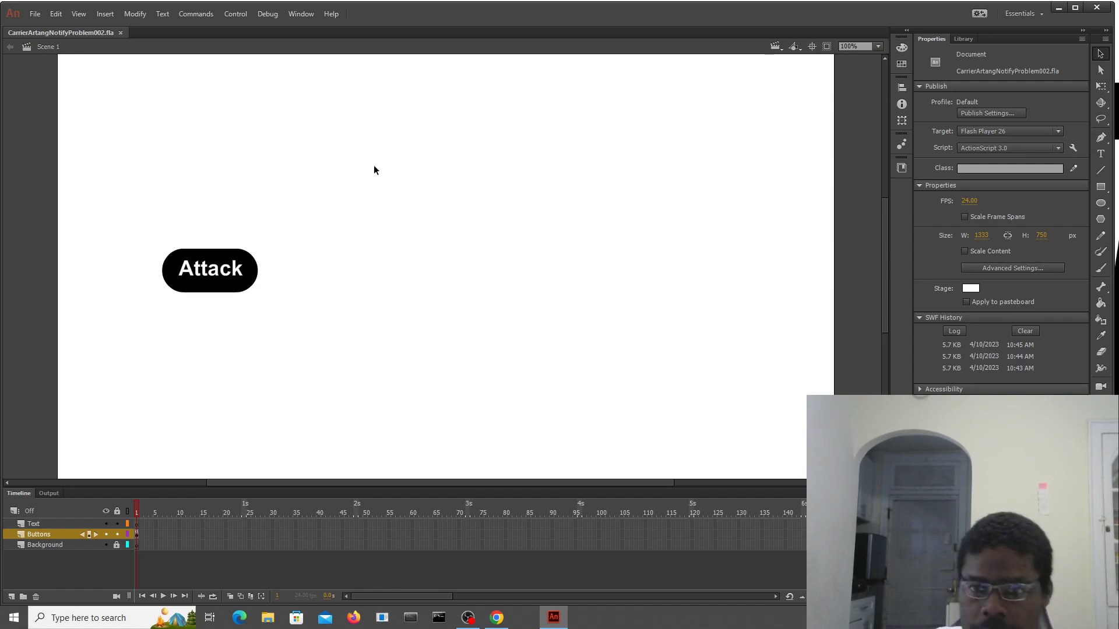
mouse_move(342, 157)
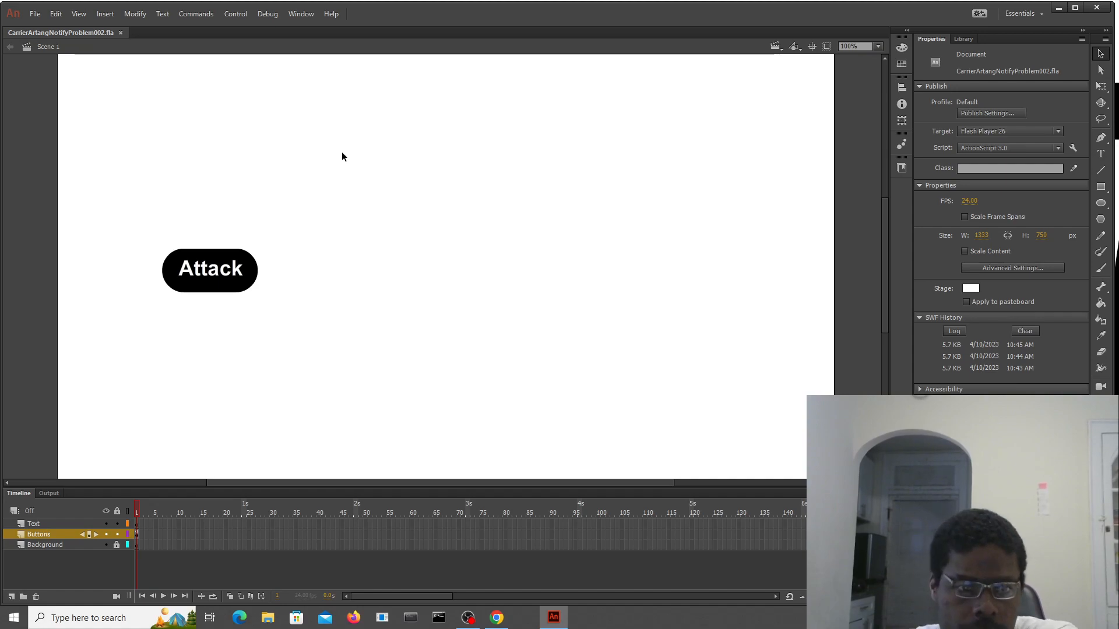
mouse_move(436, 170)
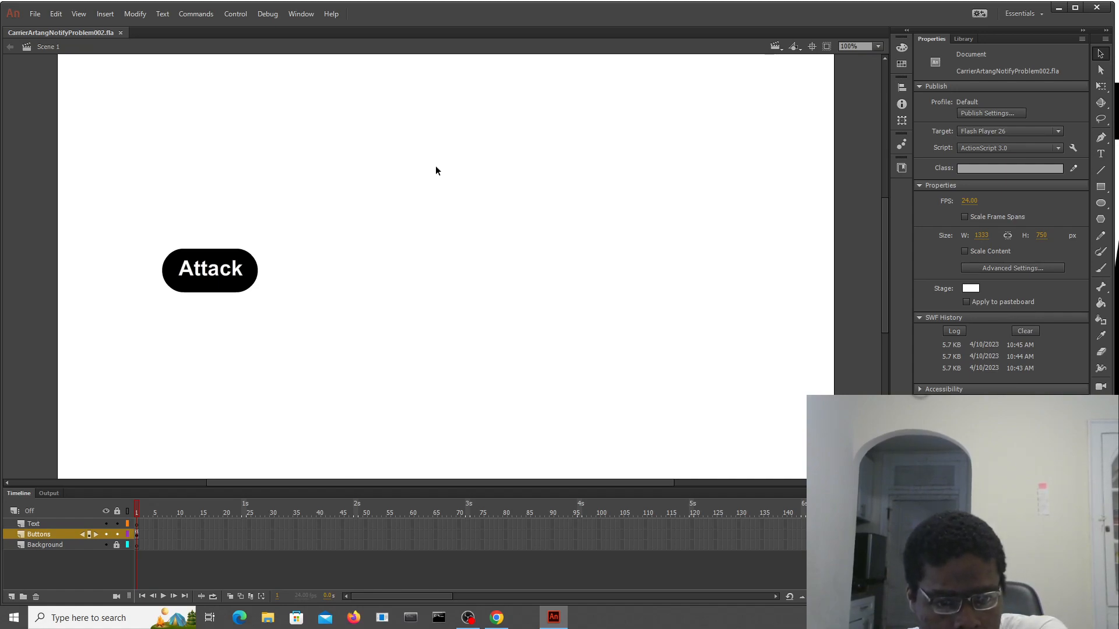
mouse_move(431, 174)
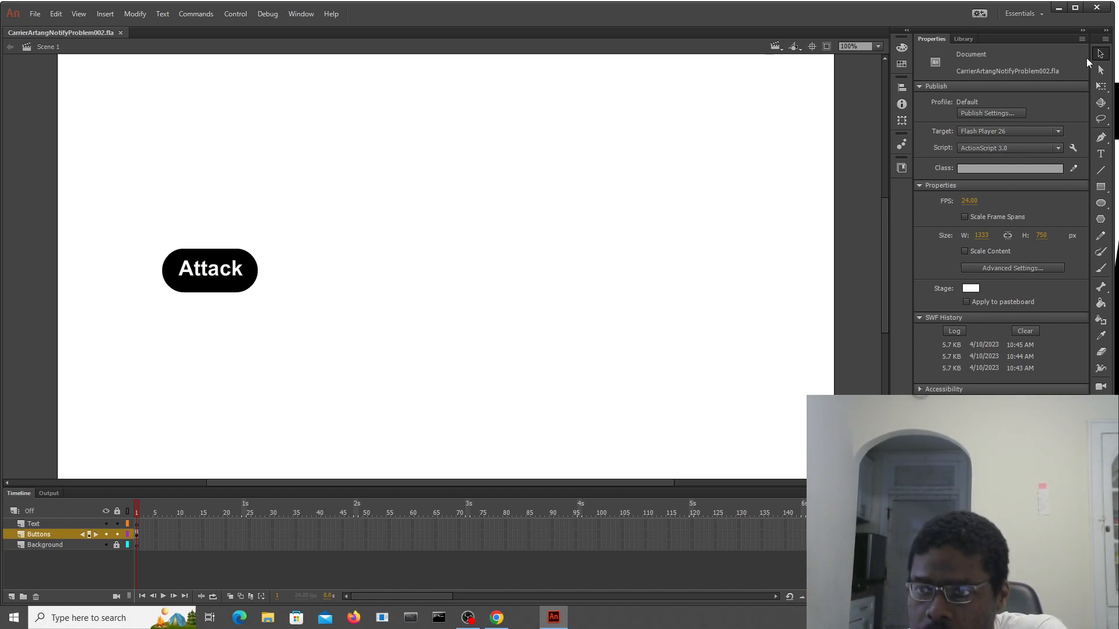
mouse_move(1059, 11)
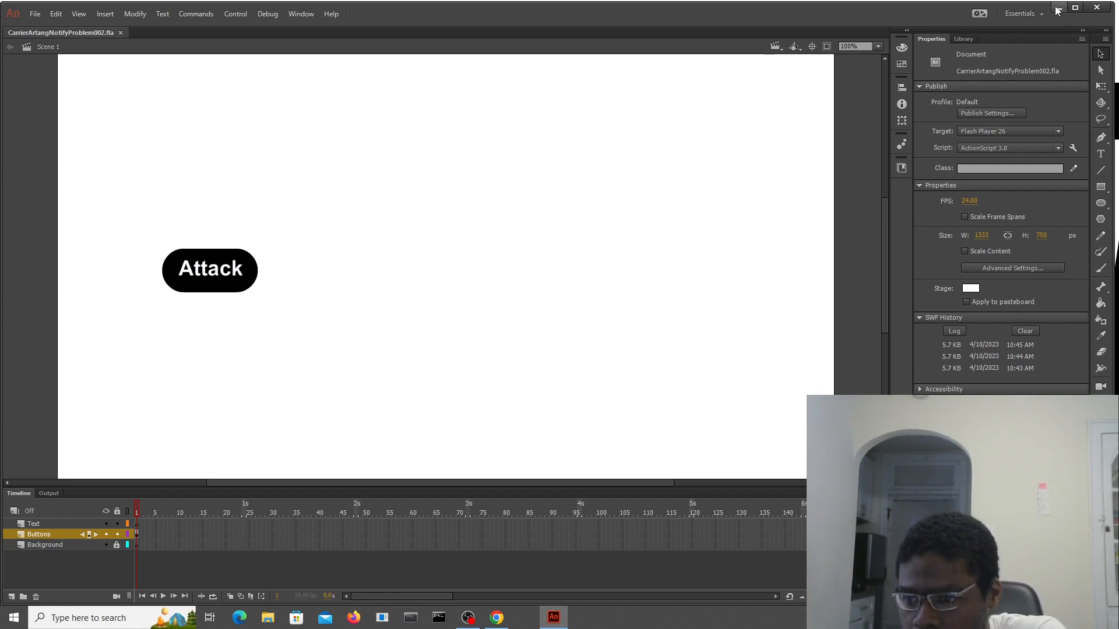
mouse_move(1059, 10)
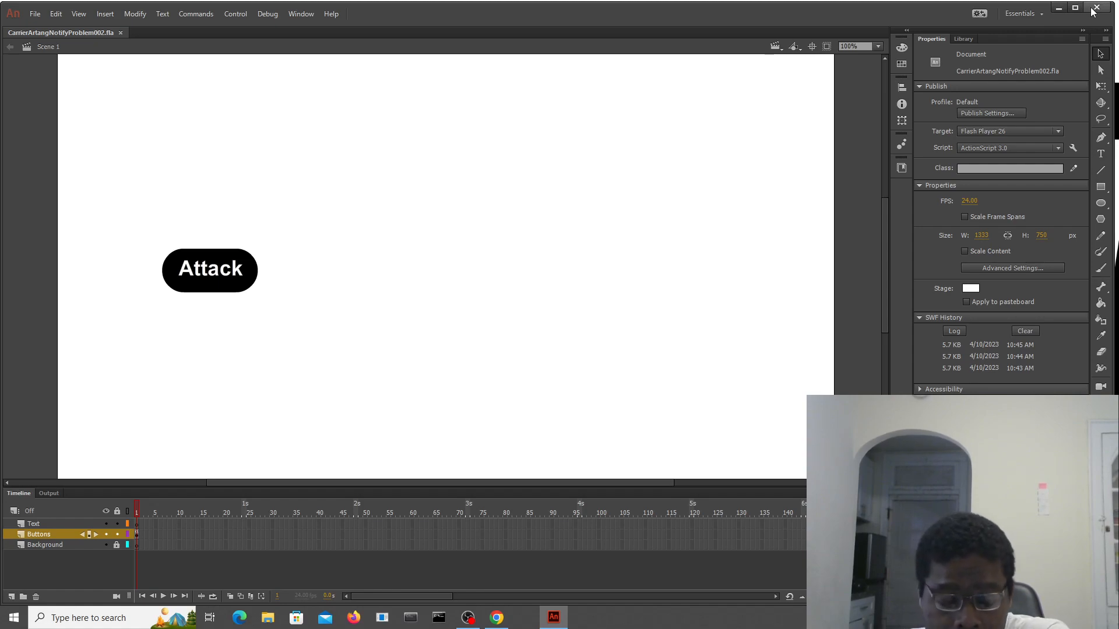
mouse_move(1097, 8)
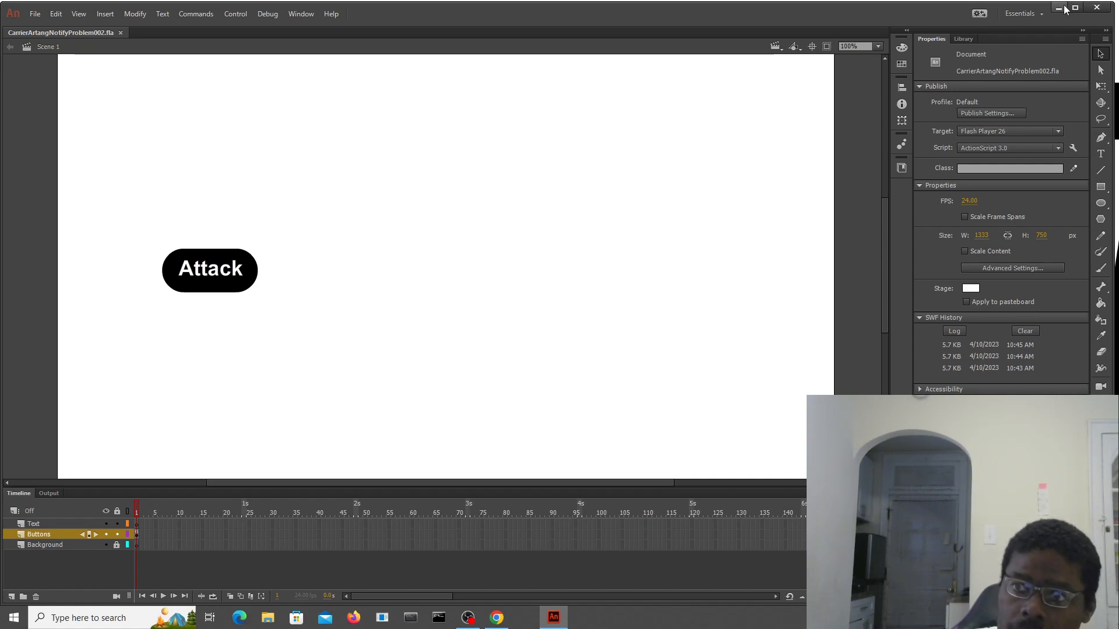
- Minimize Adobe Animate, leaving the project open in the background
left_click(1060, 7)
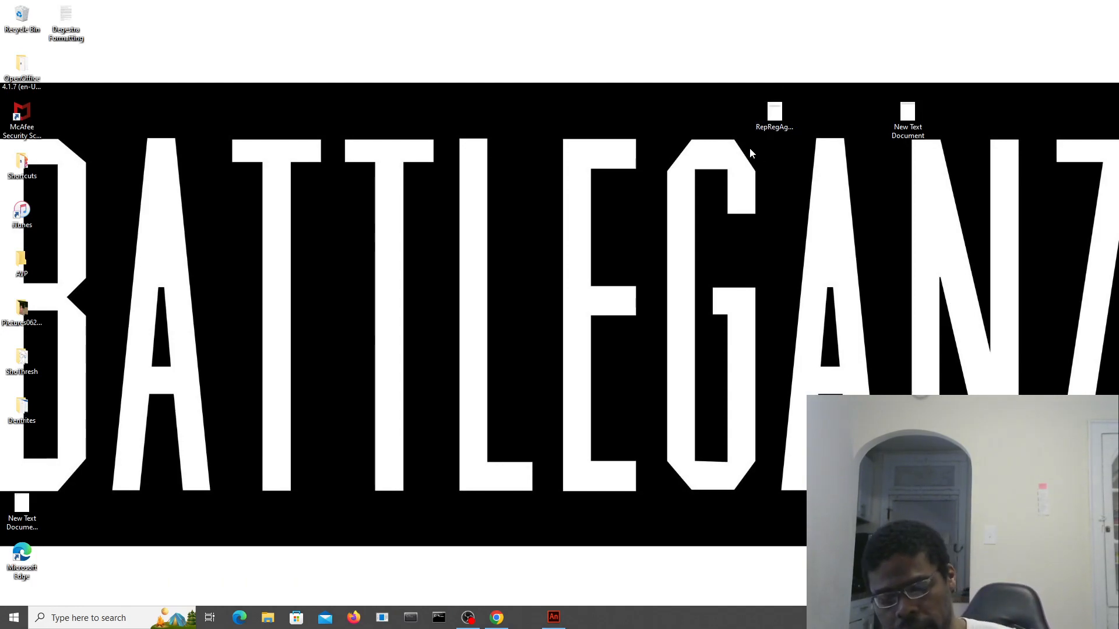